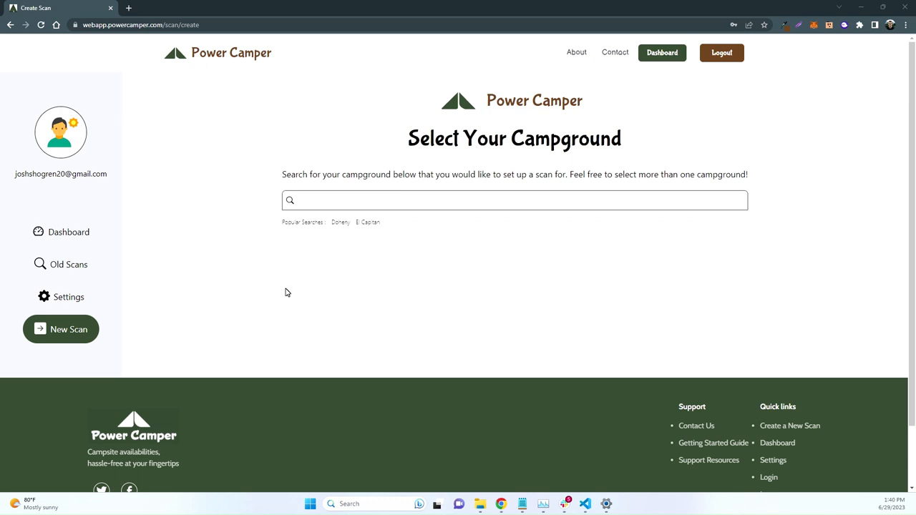
pyautogui.moveTo(441, 344)
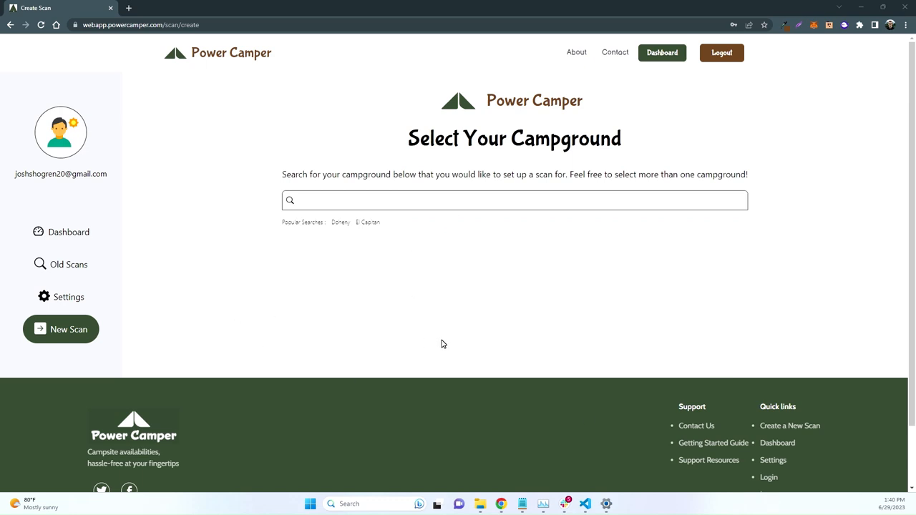
pyautogui.moveTo(382, 380)
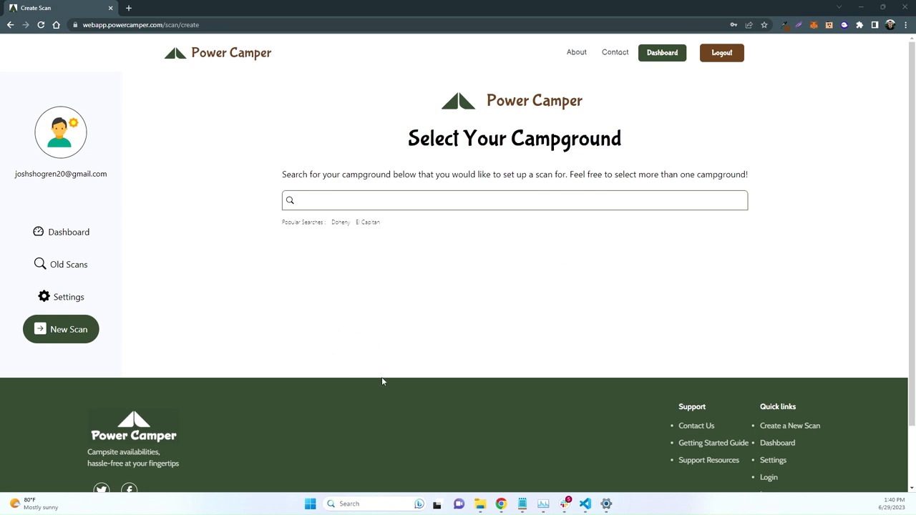
pyautogui.moveTo(378, 301)
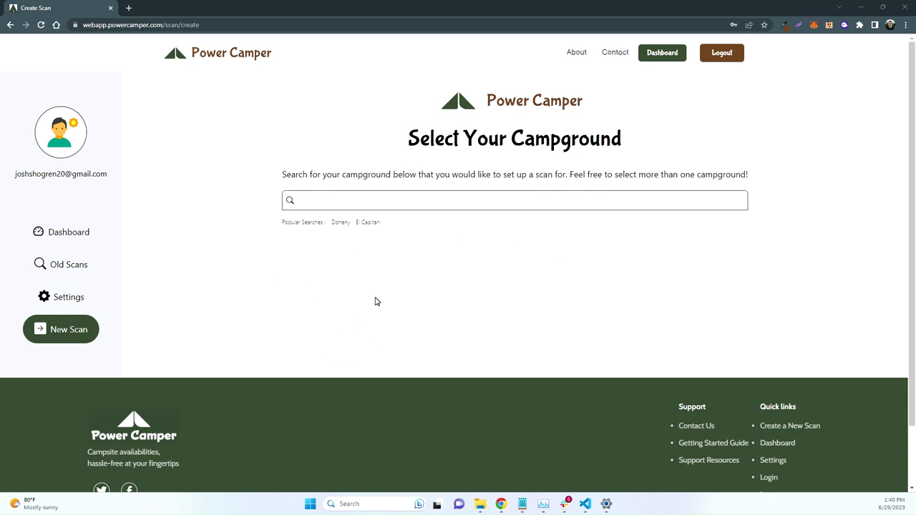
pyautogui.moveTo(378, 317)
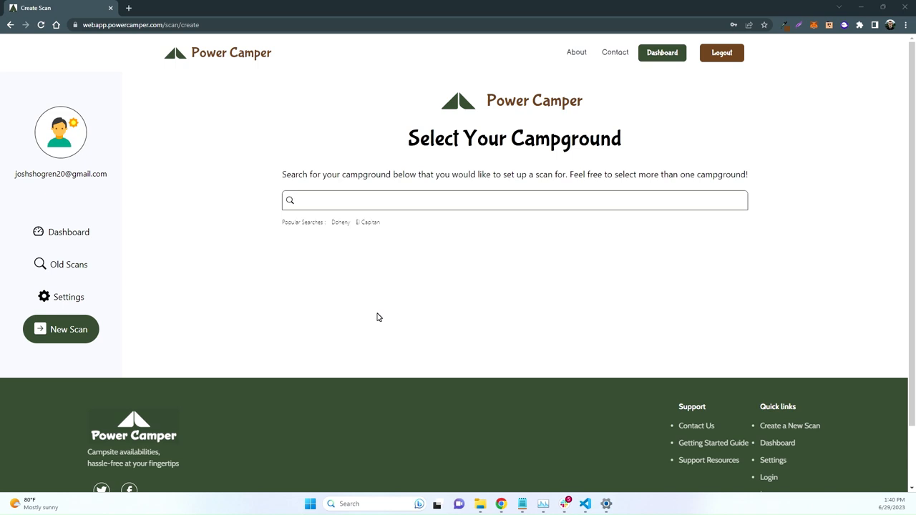
pyautogui.moveTo(493, 222)
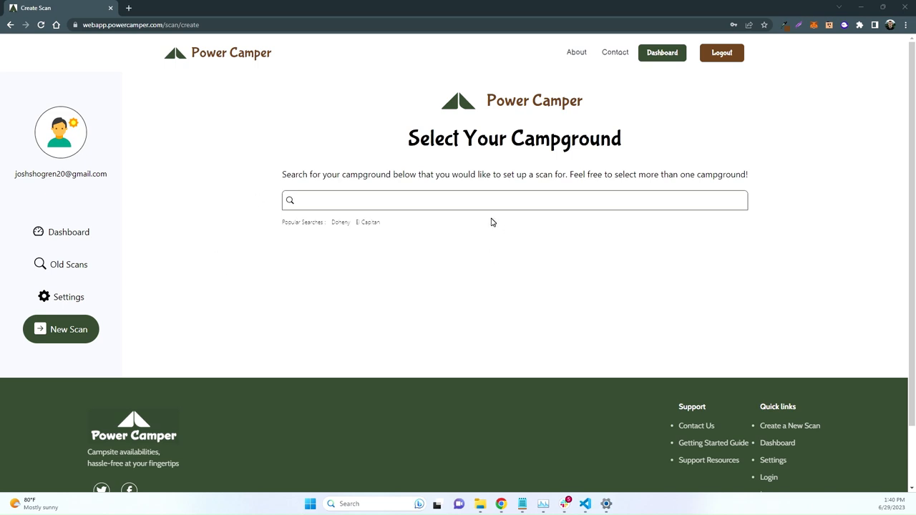
pyautogui.moveTo(464, 278)
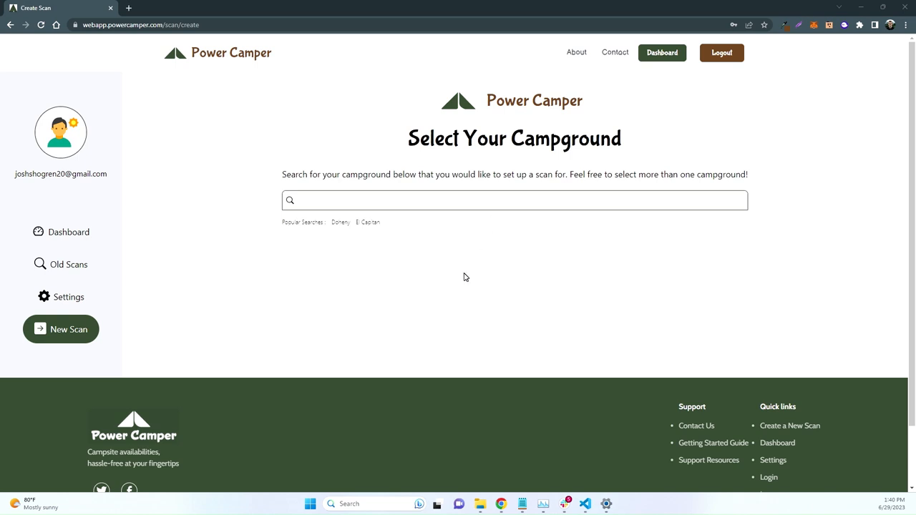
pyautogui.moveTo(536, 228)
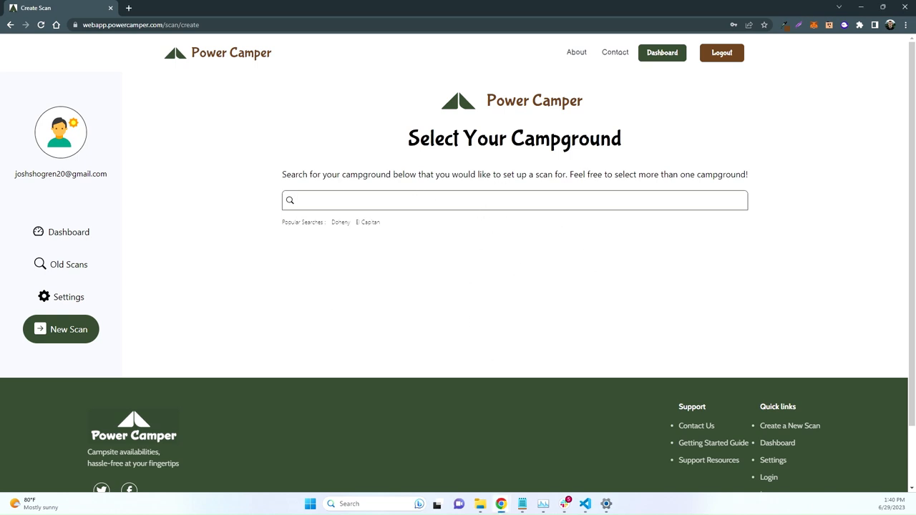
# Search and add Doheny State Beach and South Carlsbad State Beach to the scan's campgrounds.
pyautogui.write('dohen')
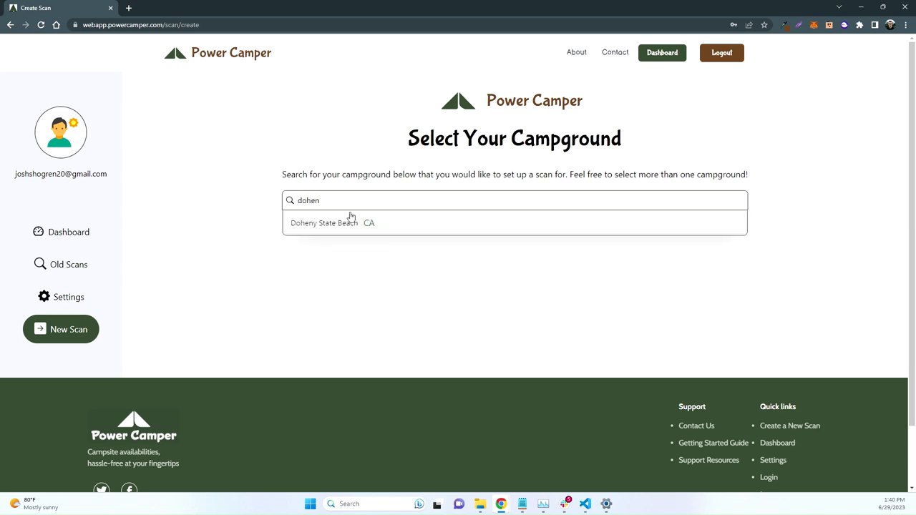
pyautogui.click(324, 223)
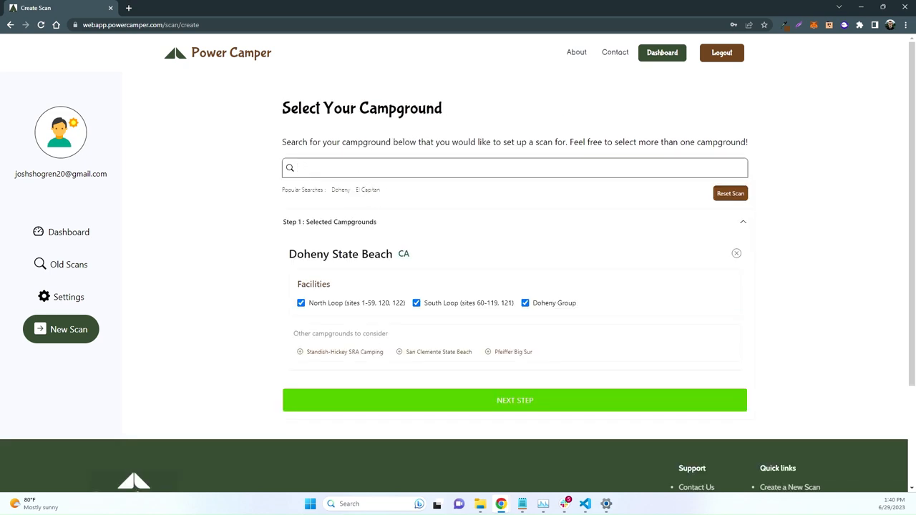
pyautogui.write('south')
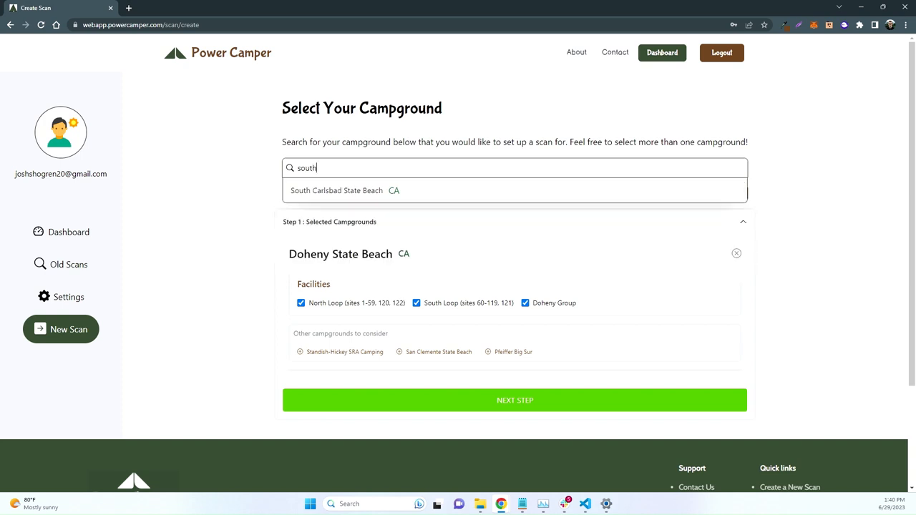
pyautogui.click(335, 191)
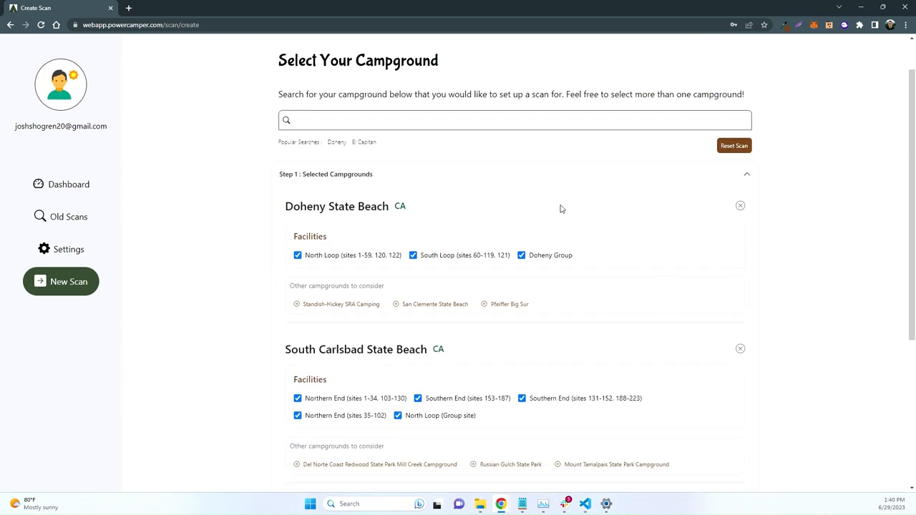
pyautogui.scroll(-3)
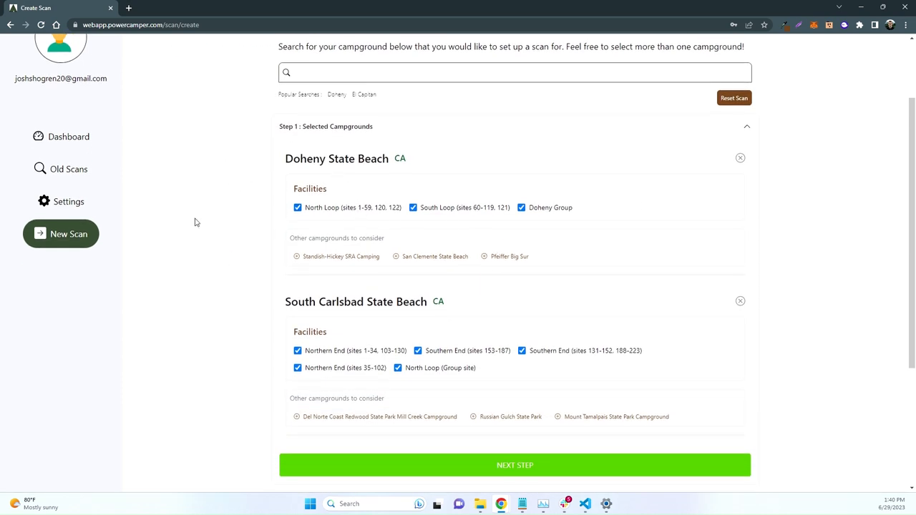
pyautogui.moveTo(332, 289)
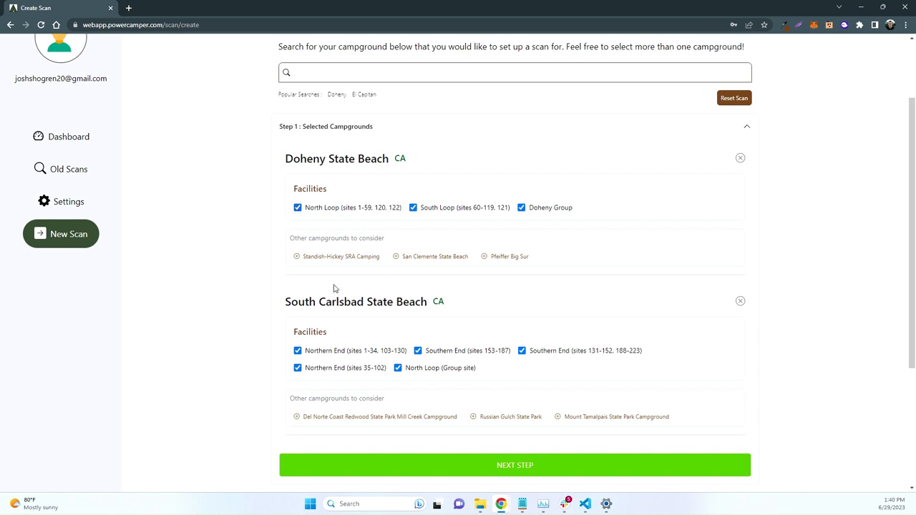
pyautogui.moveTo(337, 289)
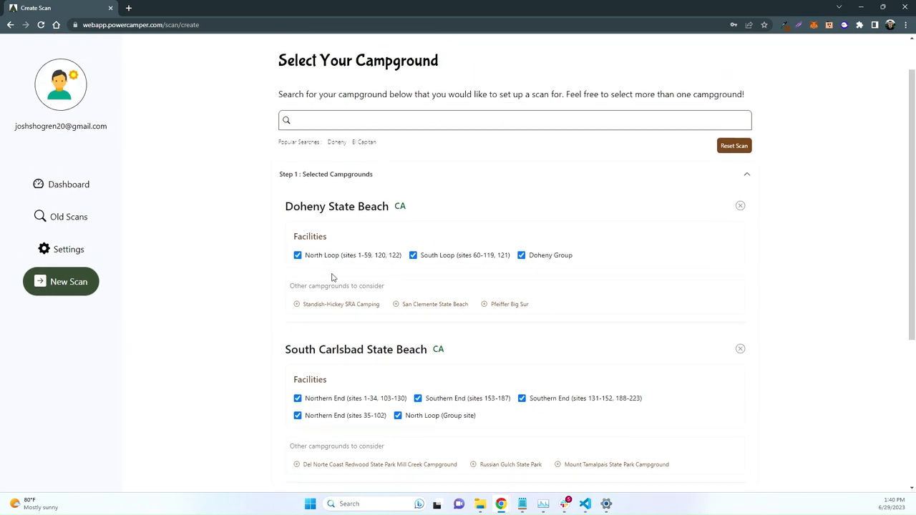
# Uncheck Doheny Group and North Loop group sites, then confirm campgrounds to reach date selection.
pyautogui.scroll(-3)
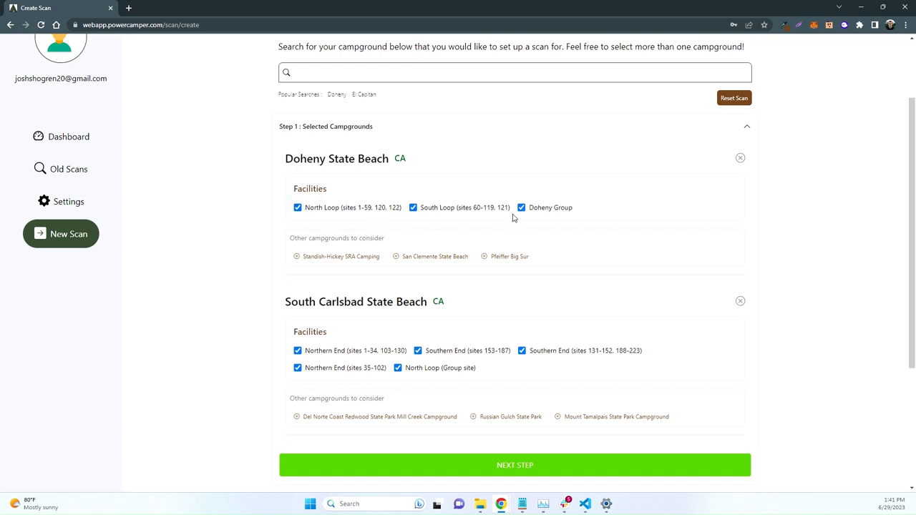
pyautogui.moveTo(503, 220)
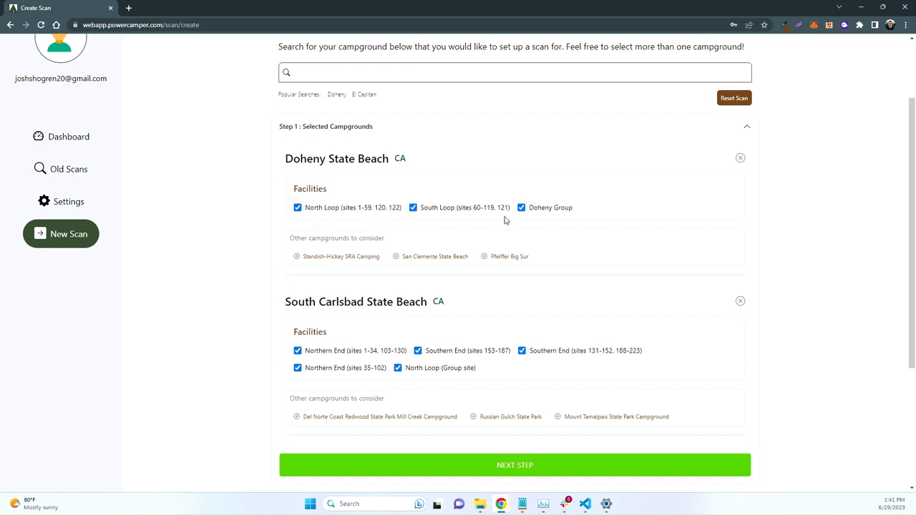
pyautogui.moveTo(229, 272)
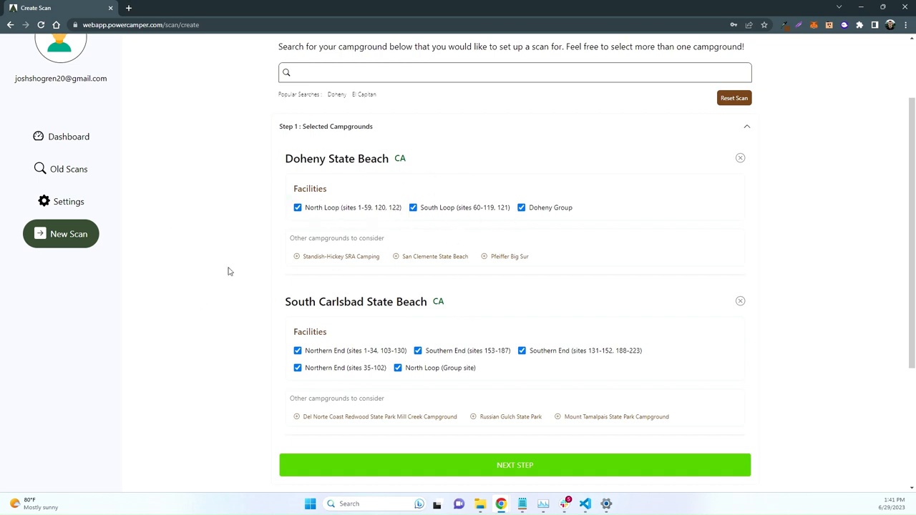
pyautogui.click(521, 207)
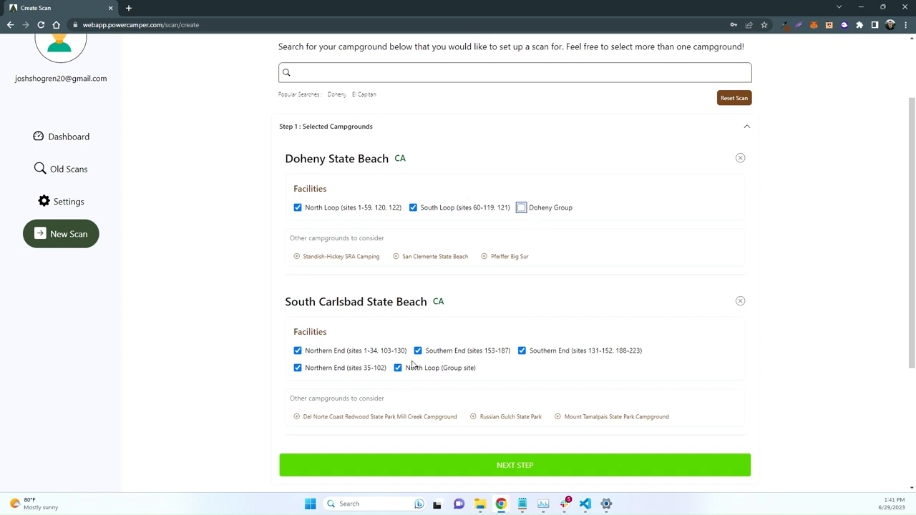
pyautogui.click(398, 366)
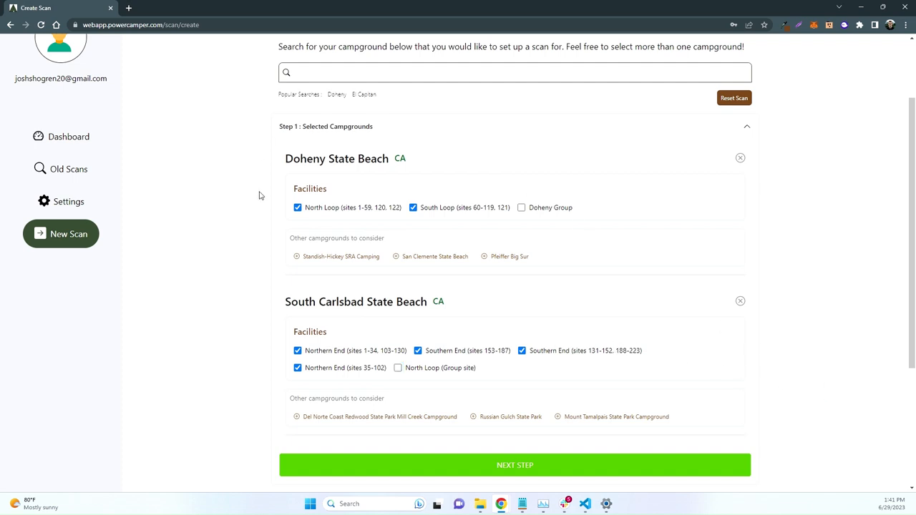
pyautogui.moveTo(520, 243)
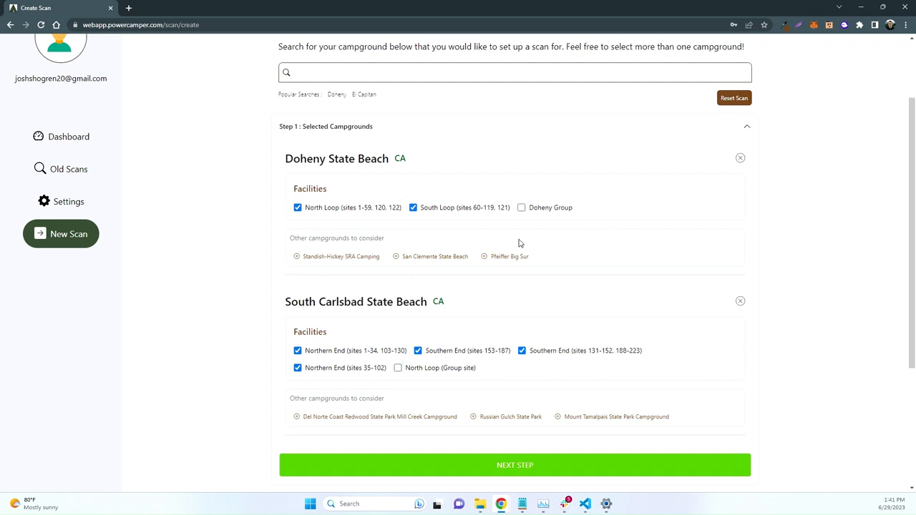
pyautogui.click(516, 464)
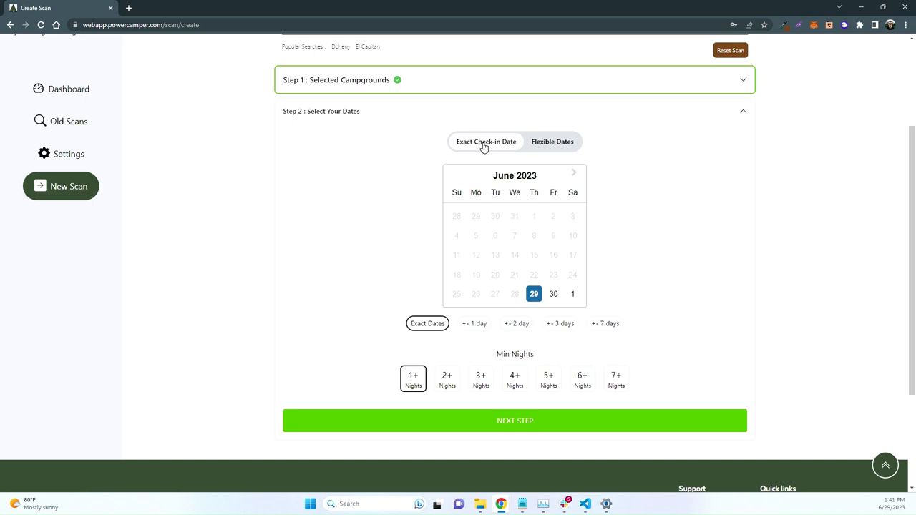
pyautogui.moveTo(707, 215)
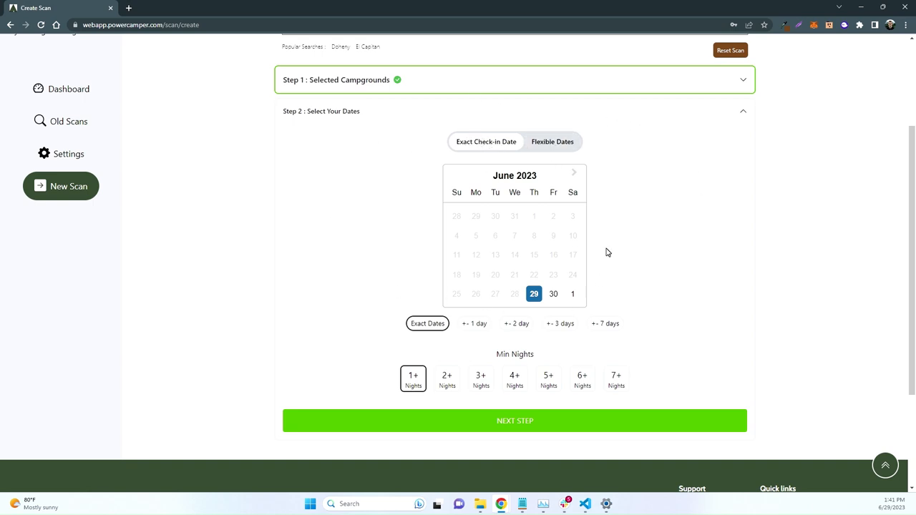
pyautogui.moveTo(624, 253)
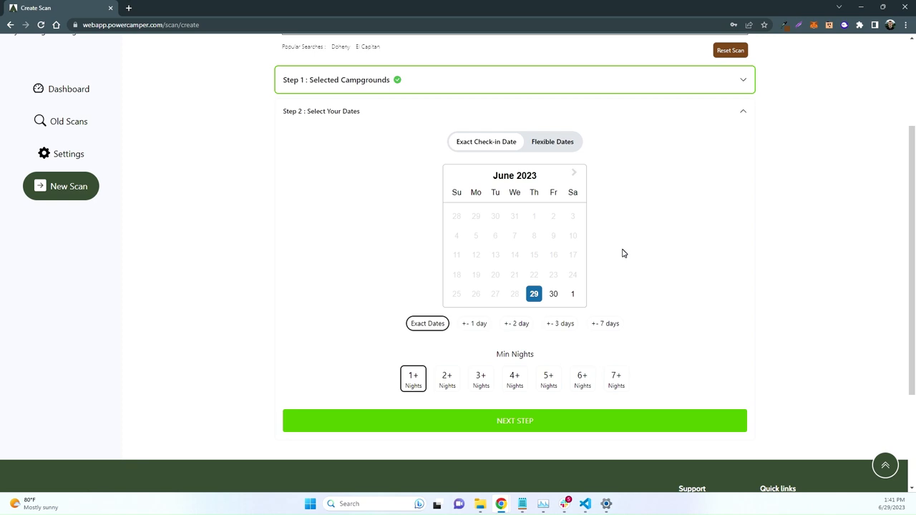
pyautogui.moveTo(574, 174)
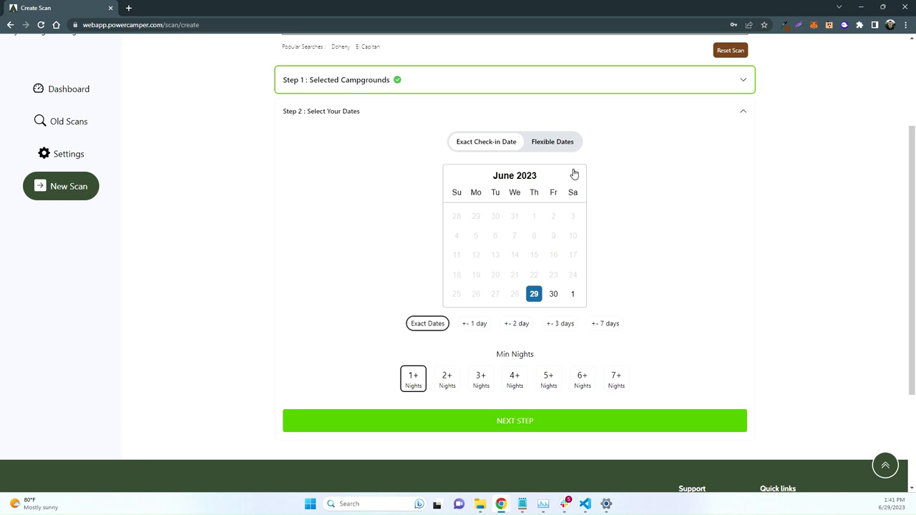
# Pick June 30, 2023 in the calendar as the exact check-in date.
pyautogui.click(573, 173)
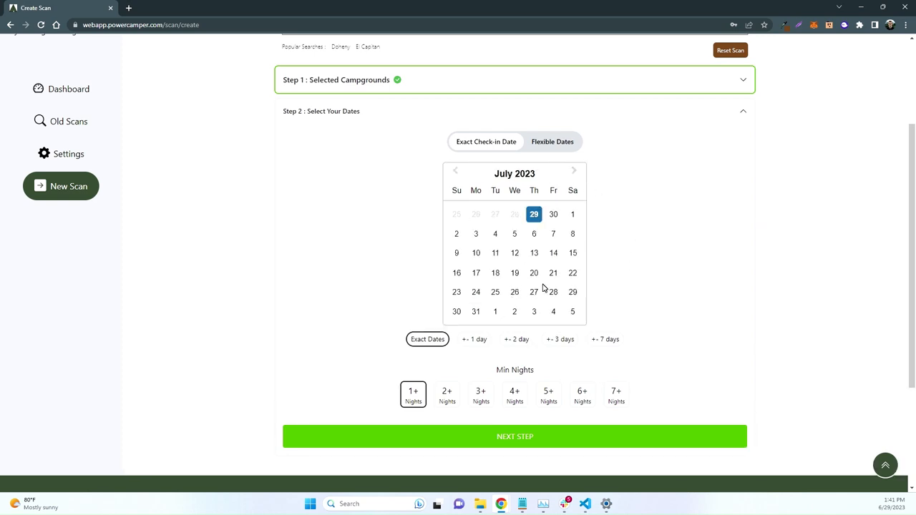
pyautogui.moveTo(527, 283)
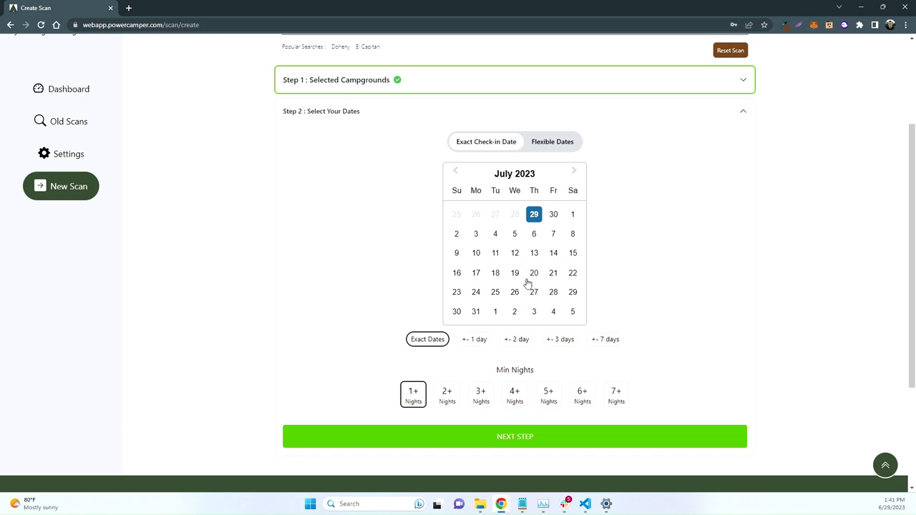
pyautogui.moveTo(552, 215)
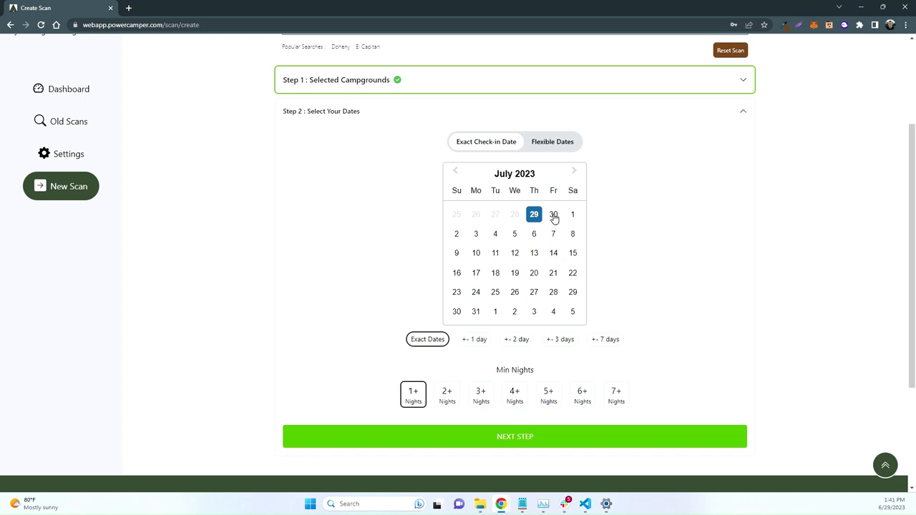
pyautogui.click(456, 171)
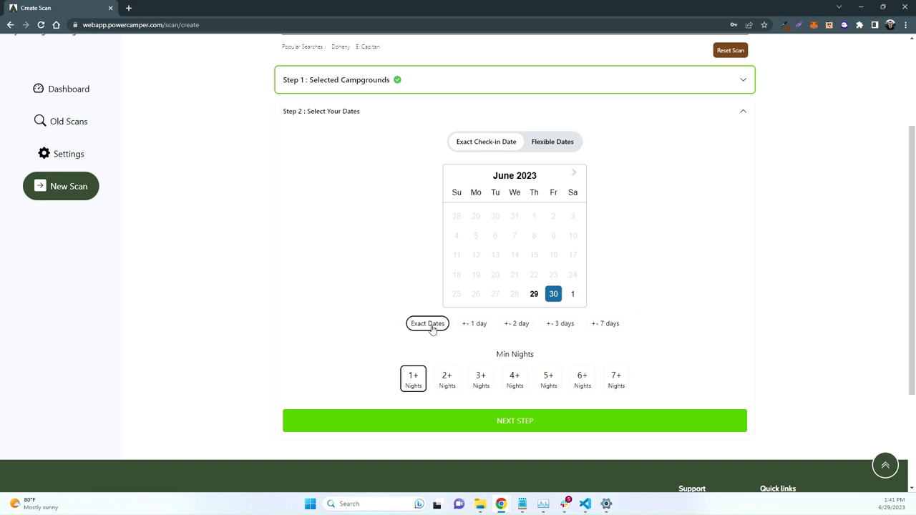
pyautogui.moveTo(517, 308)
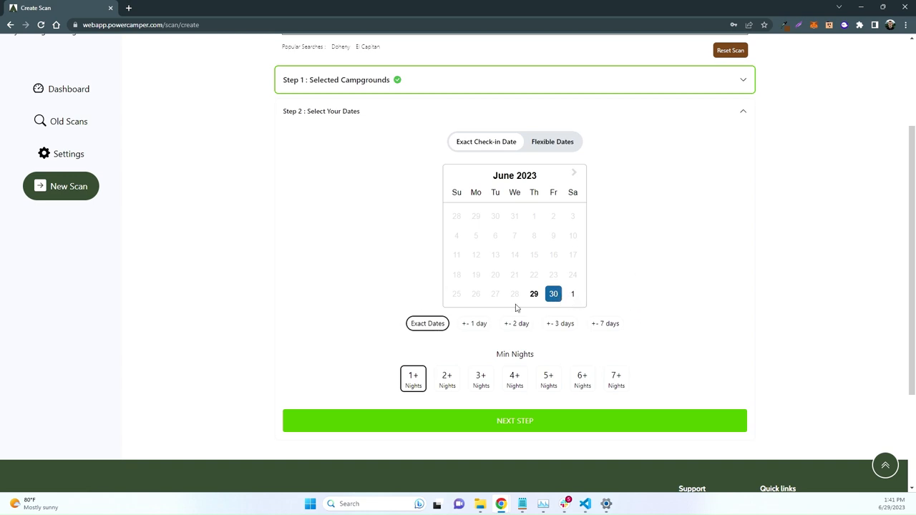
pyautogui.moveTo(433, 330)
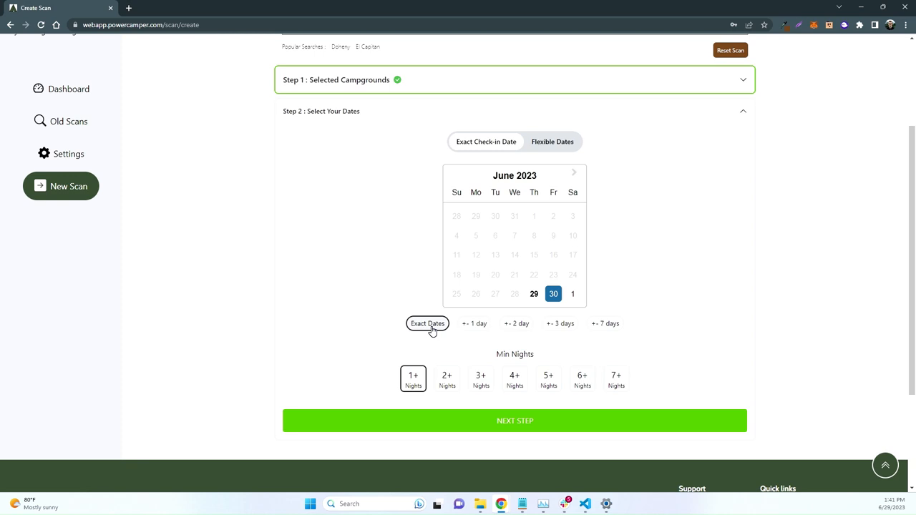
pyautogui.moveTo(422, 333)
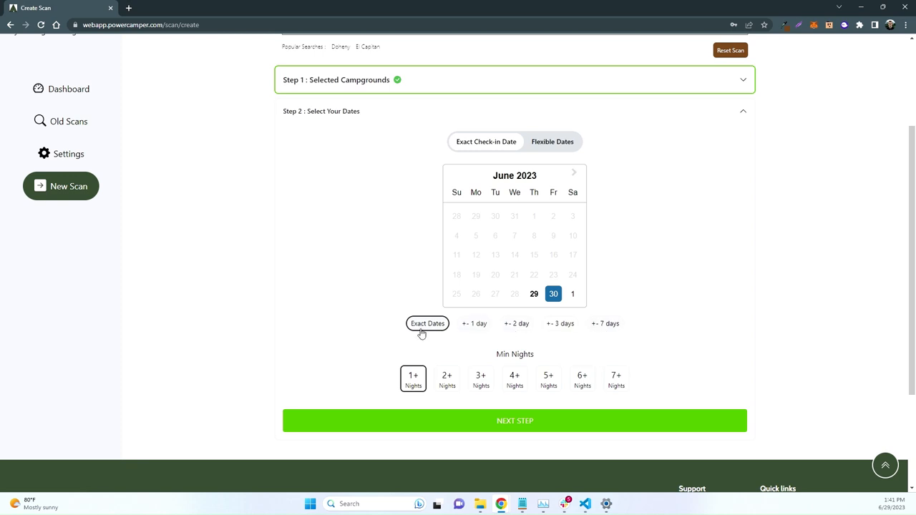
# Move the calendar to July 2023 and choose July 7 as the check-in date.
pyautogui.click(573, 171)
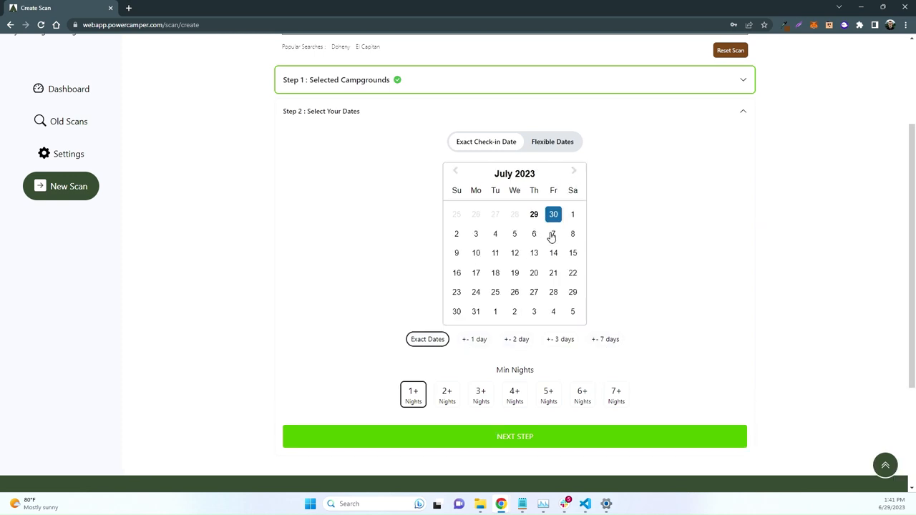
pyautogui.click(553, 234)
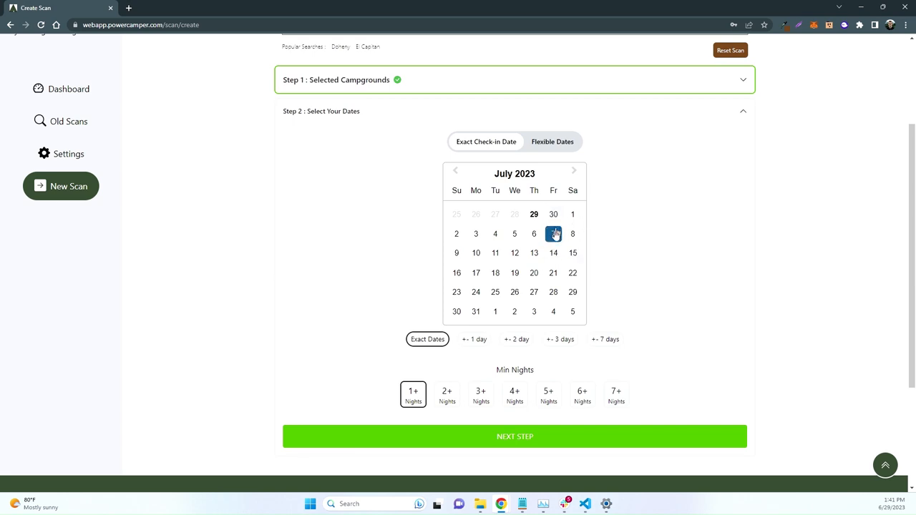
pyautogui.click(553, 233)
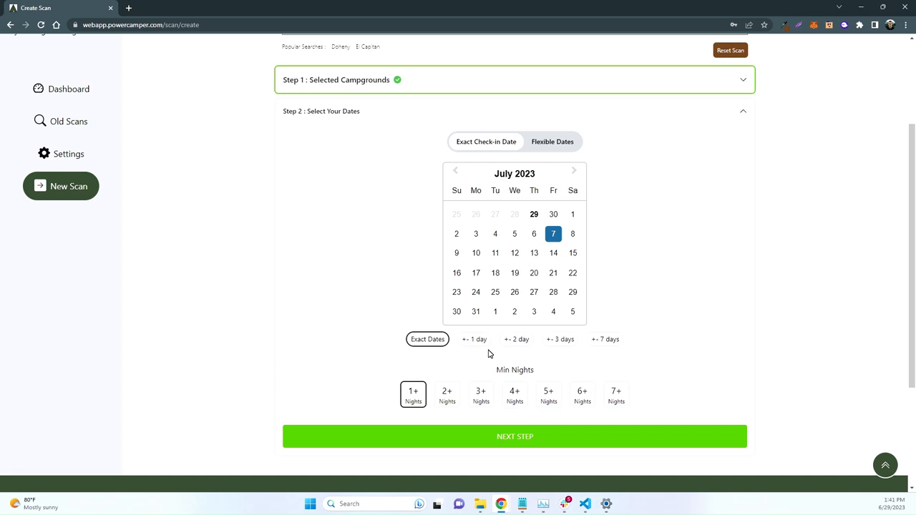
# Try the ±2 and ±7 day flexibility options, then settle on Exact Dates only.
pyautogui.click(515, 339)
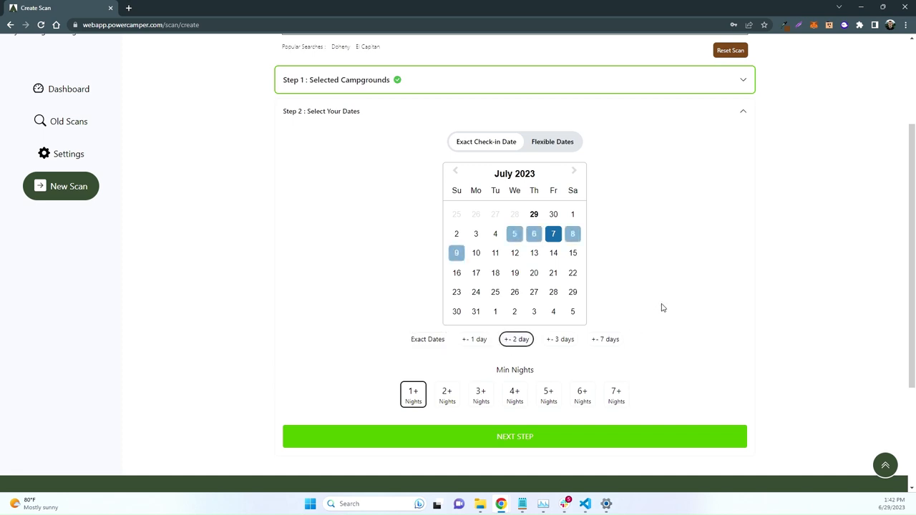
pyautogui.moveTo(518, 247)
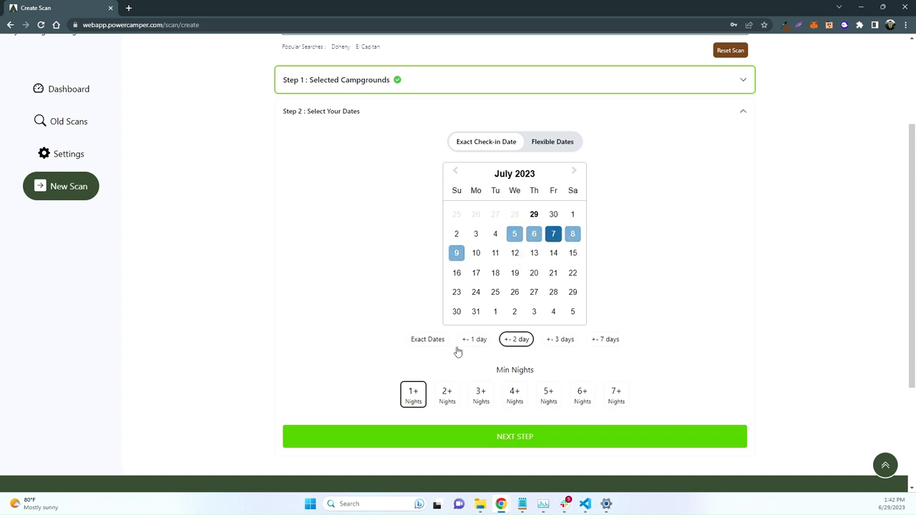
pyautogui.click(426, 339)
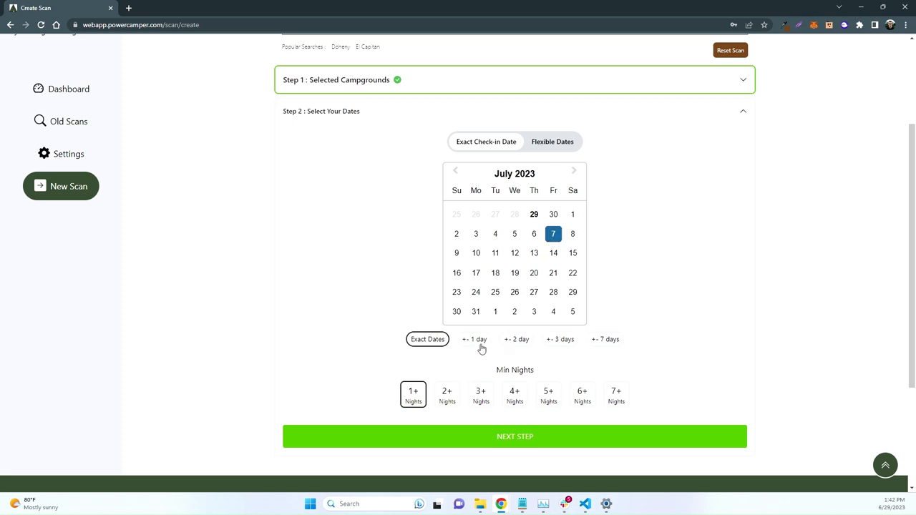
pyautogui.click(515, 339)
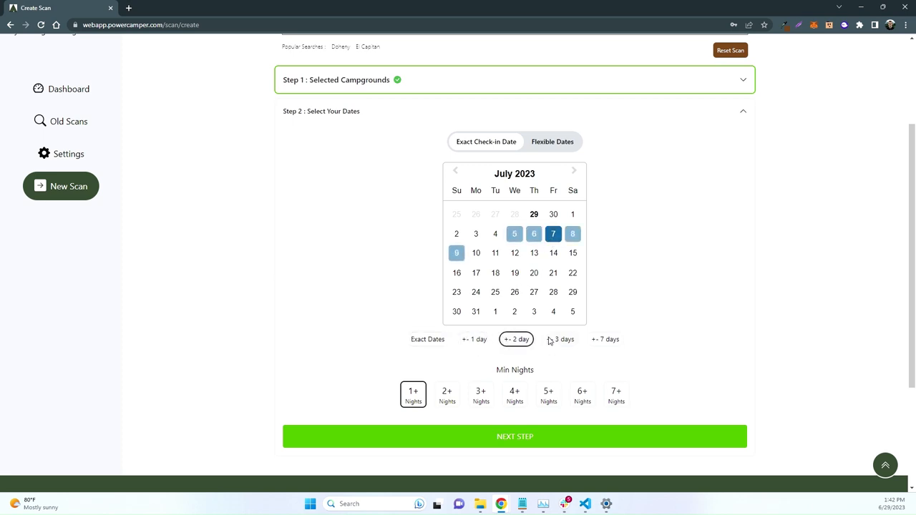
pyautogui.click(604, 338)
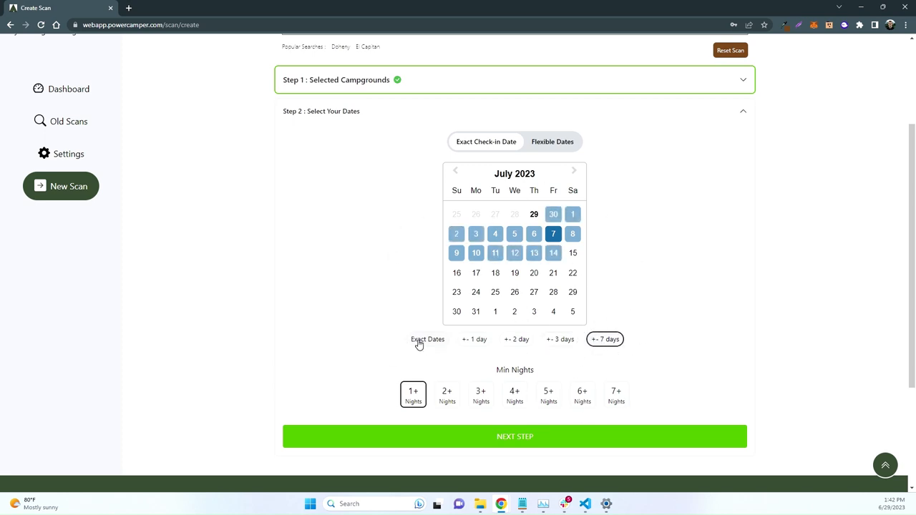
pyautogui.click(427, 339)
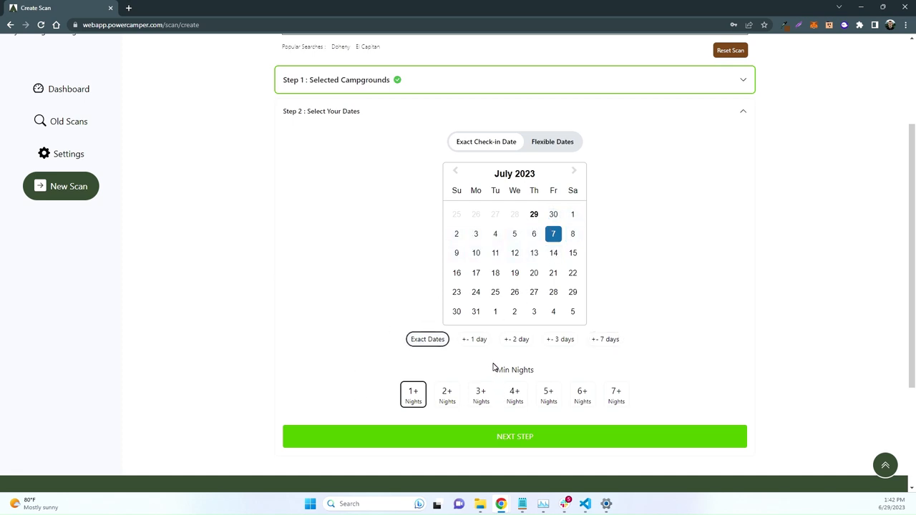
pyautogui.moveTo(385, 341)
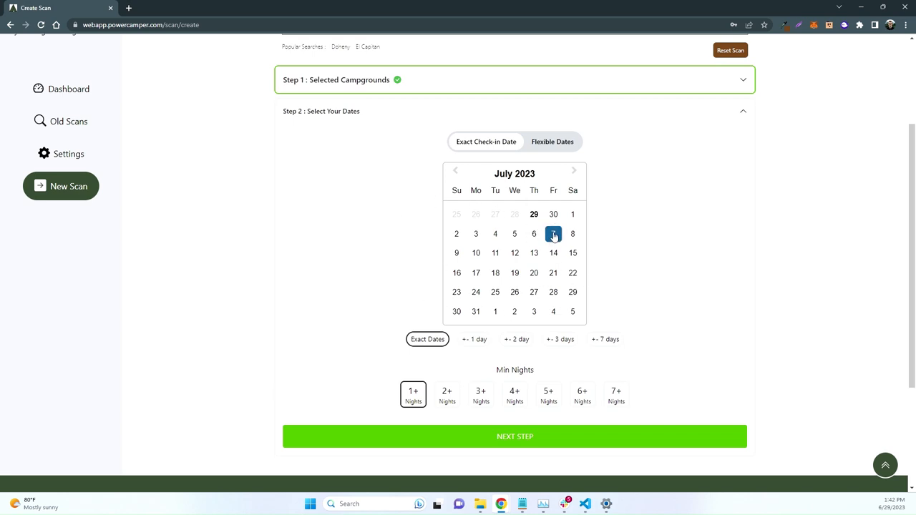
# Set Min Nights to the 2+ Nights option.
pyautogui.click(446, 395)
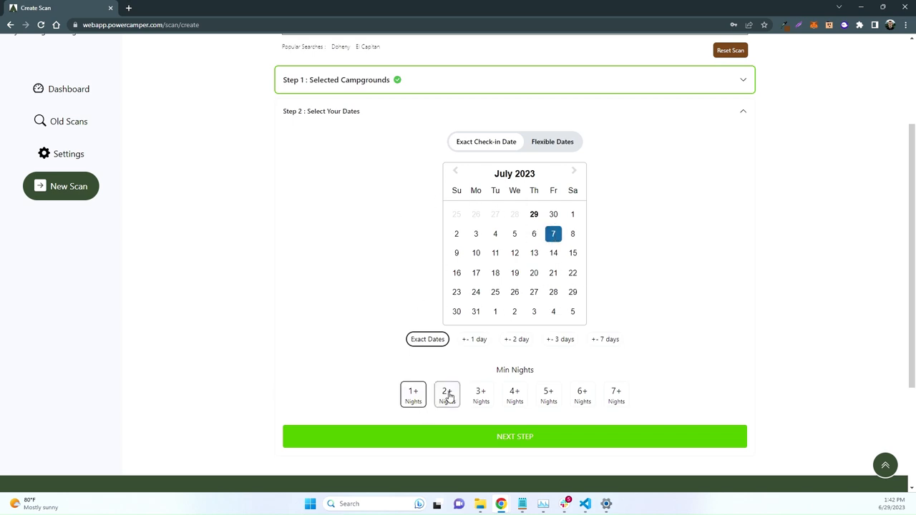
pyautogui.click(446, 395)
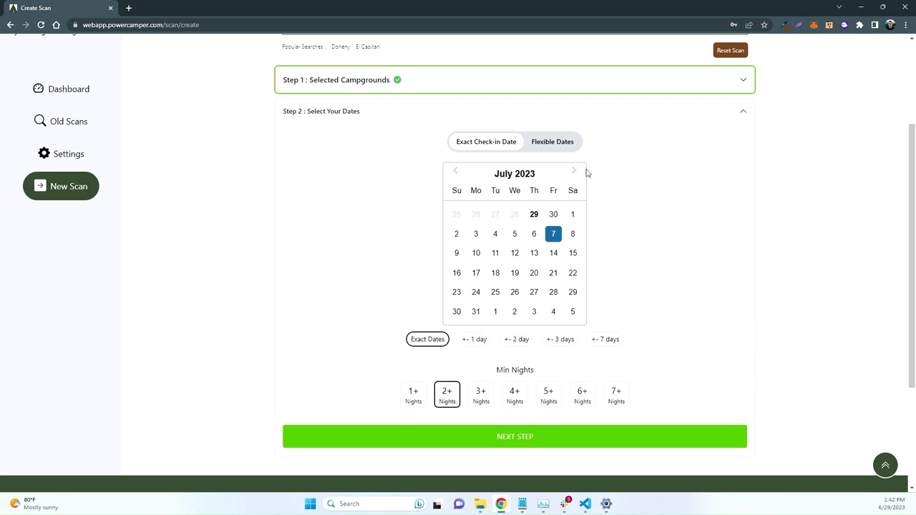
pyautogui.moveTo(659, 216)
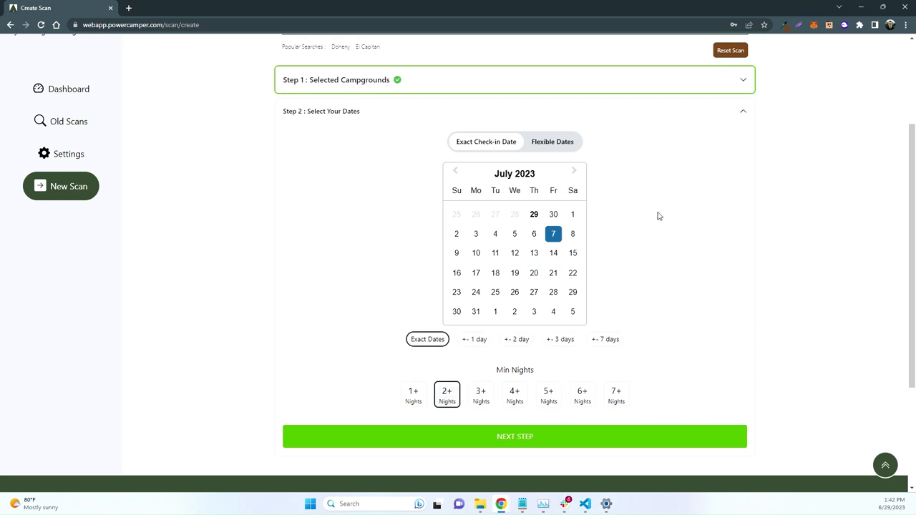
# Switch to Flexible Dates and, after trying weekend and weekday options, keep check-in on any day.
pyautogui.click(552, 142)
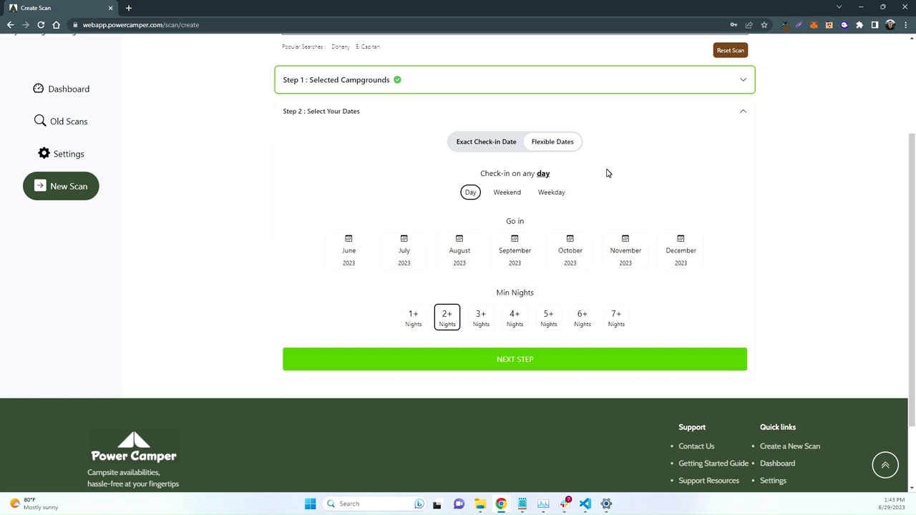
pyautogui.moveTo(521, 186)
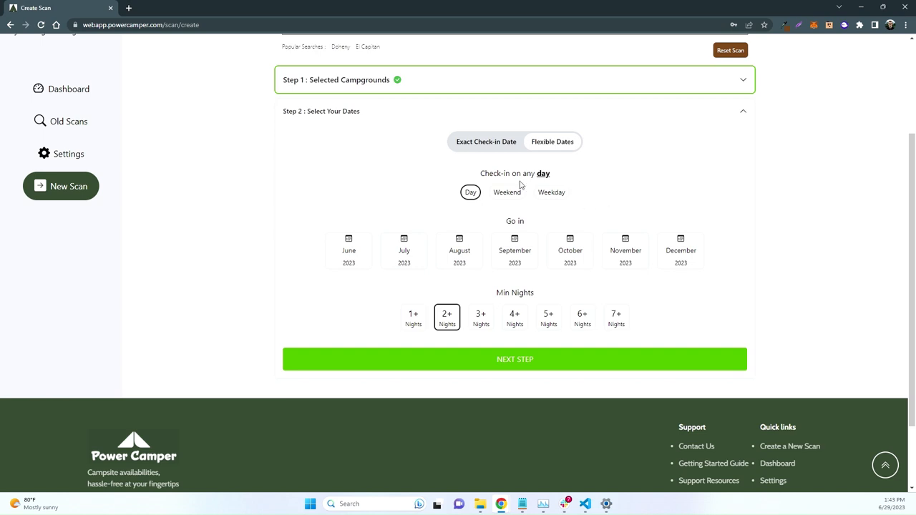
pyautogui.moveTo(495, 198)
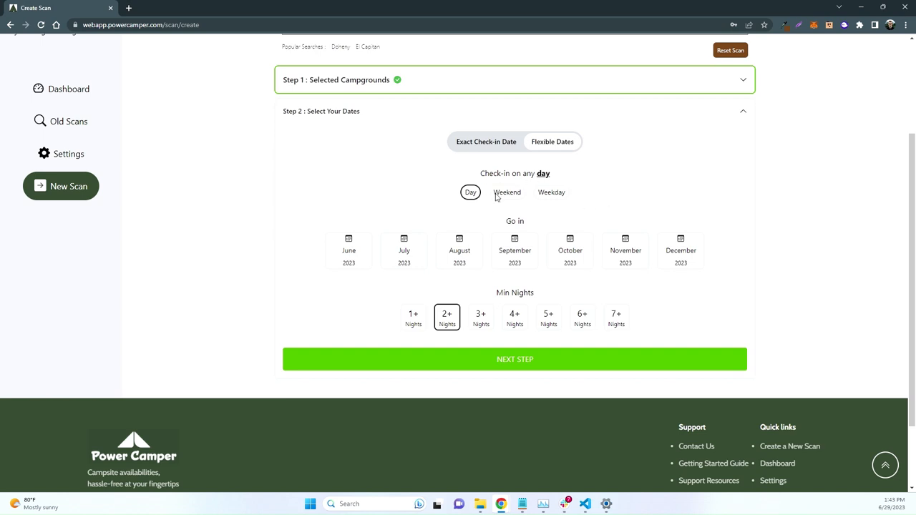
pyautogui.moveTo(398, 169)
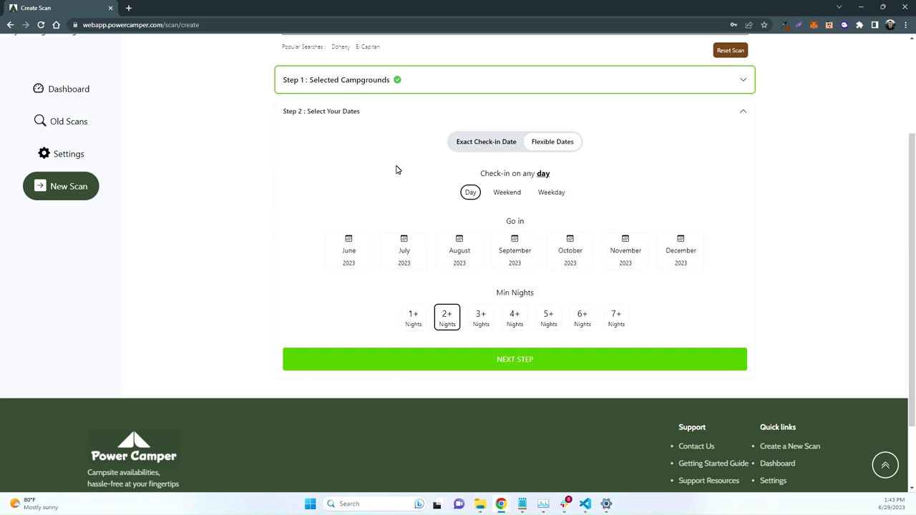
pyautogui.moveTo(461, 203)
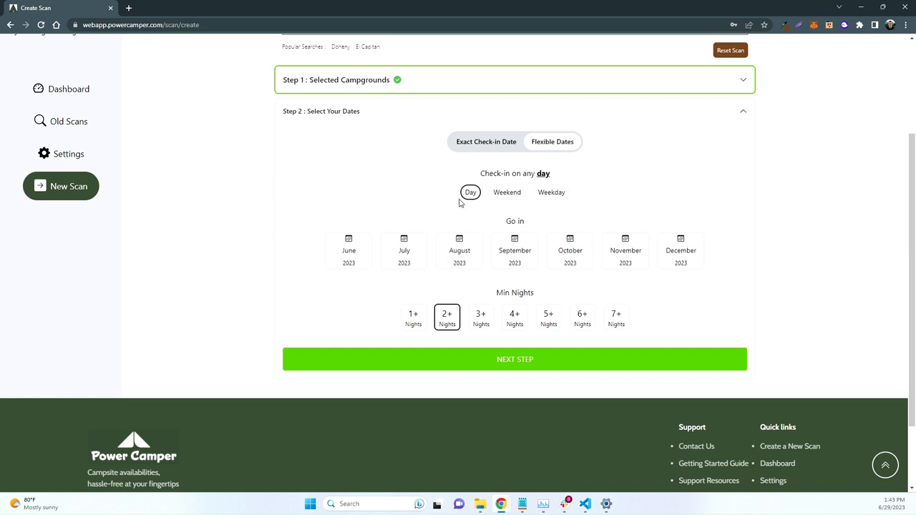
pyautogui.moveTo(445, 210)
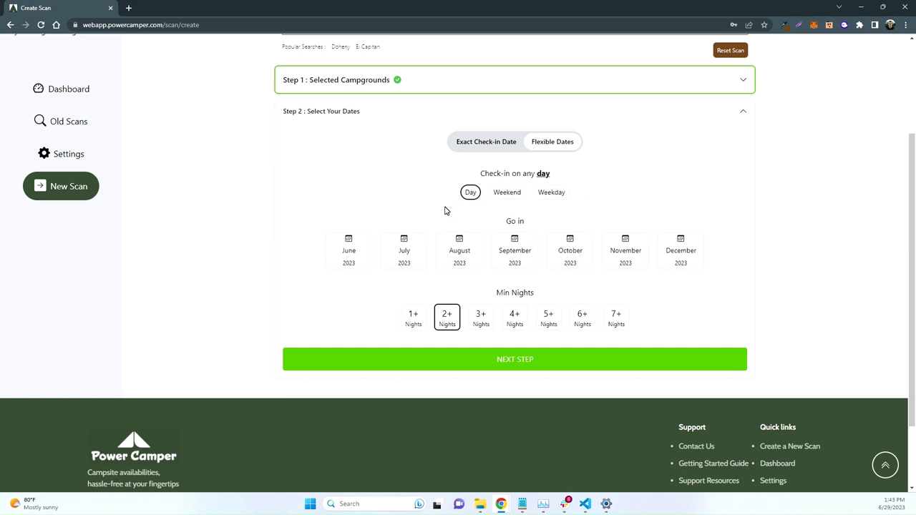
pyautogui.click(507, 192)
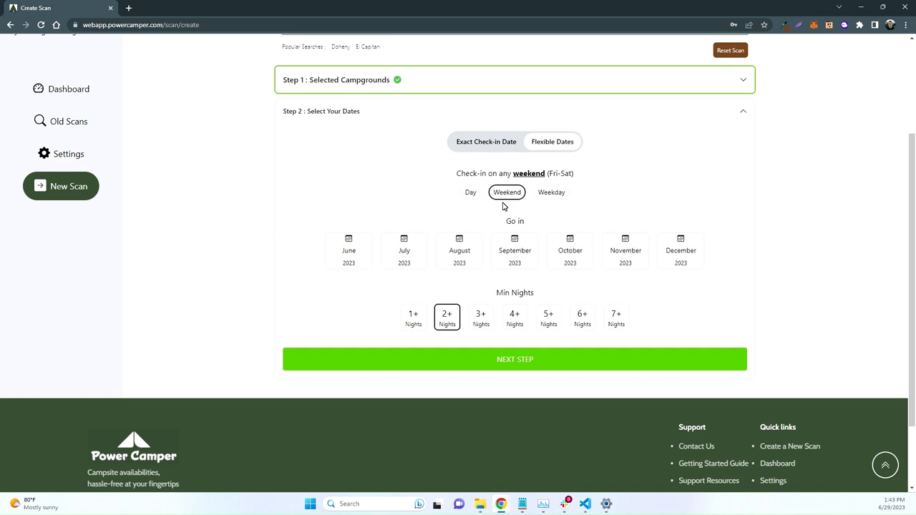
pyautogui.click(551, 192)
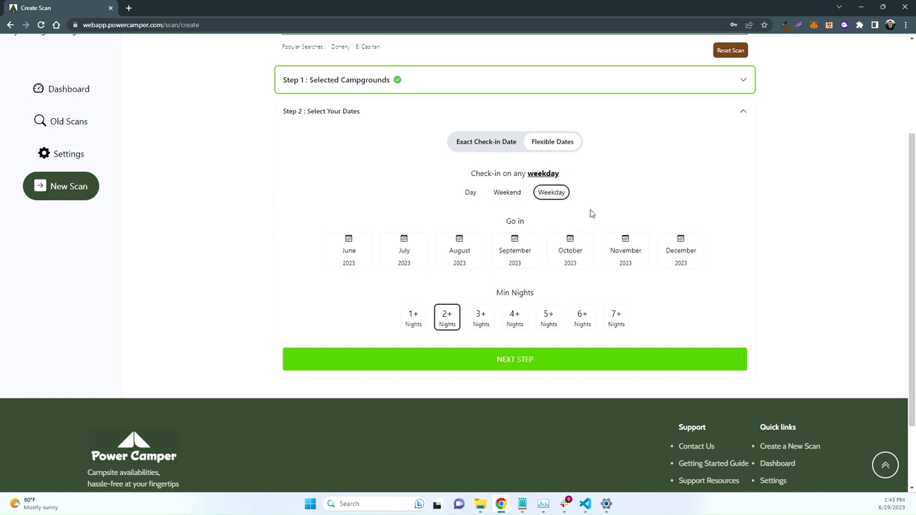
pyautogui.moveTo(615, 203)
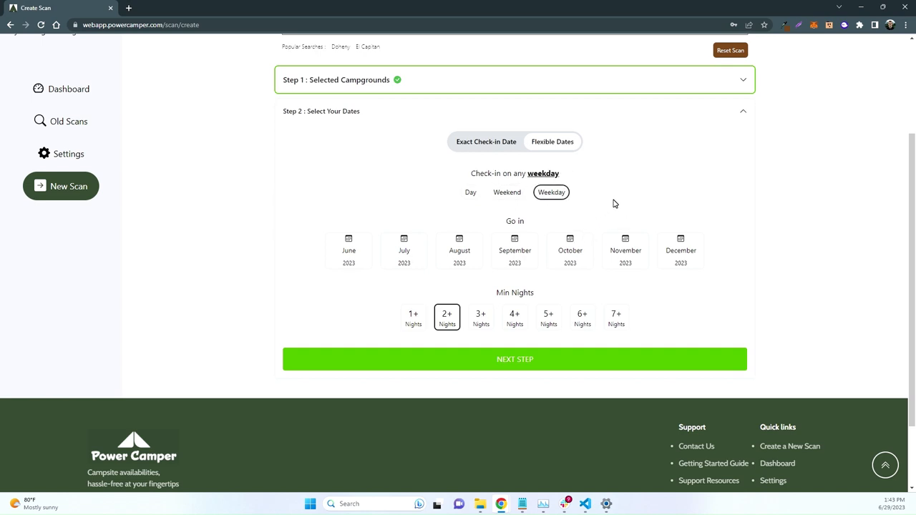
pyautogui.click(470, 192)
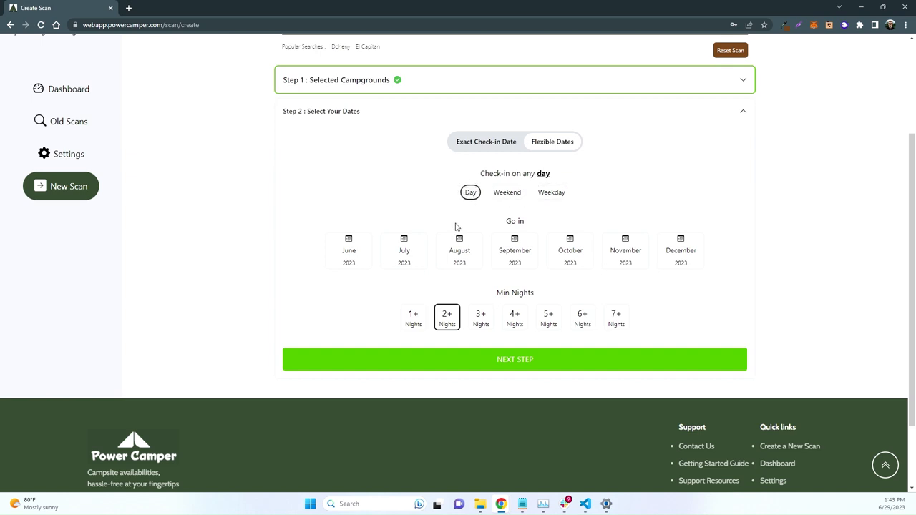
pyautogui.moveTo(426, 223)
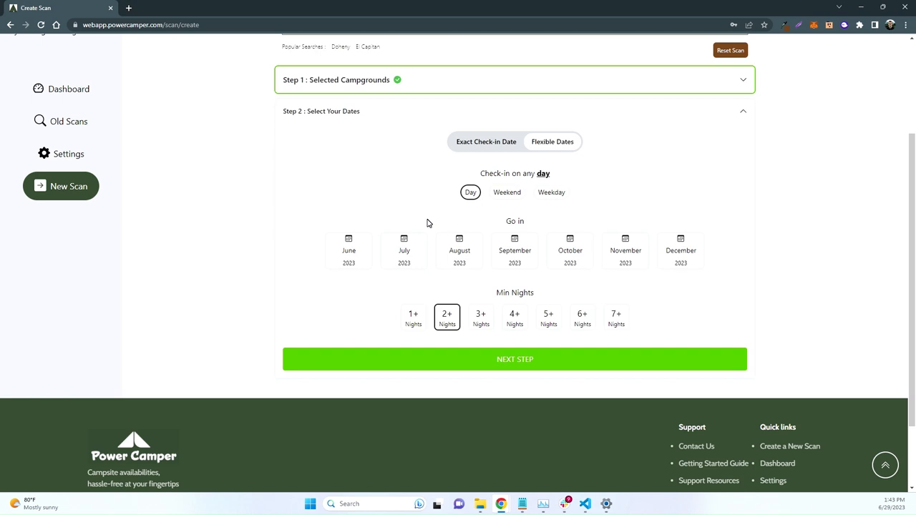
pyautogui.click(507, 192)
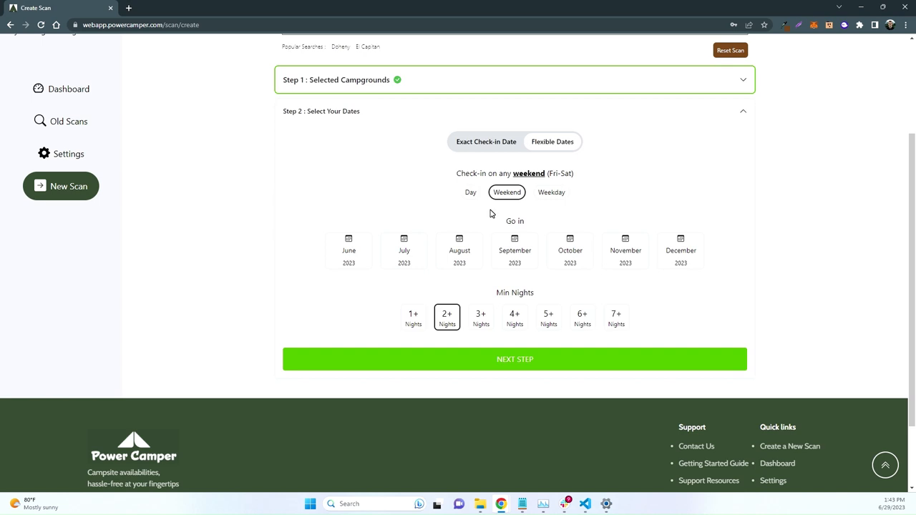
pyautogui.moveTo(511, 206)
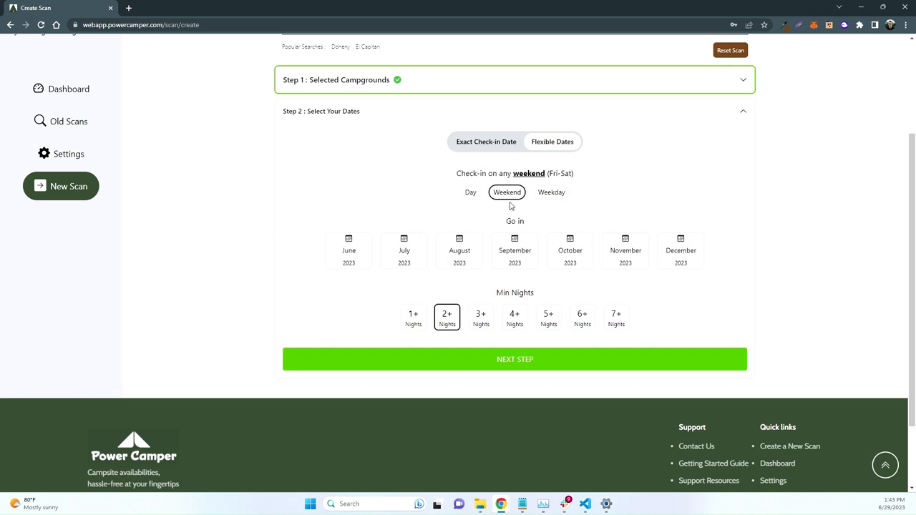
pyautogui.click(551, 192)
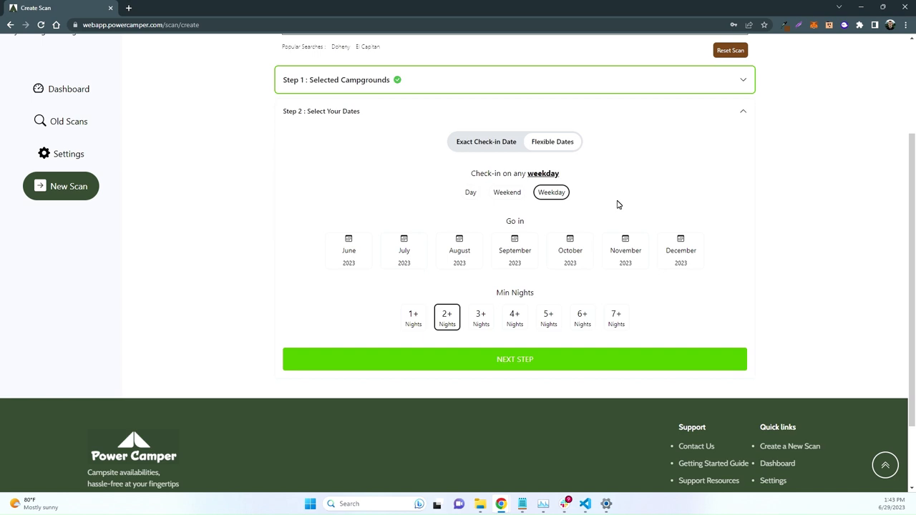
pyautogui.moveTo(518, 200)
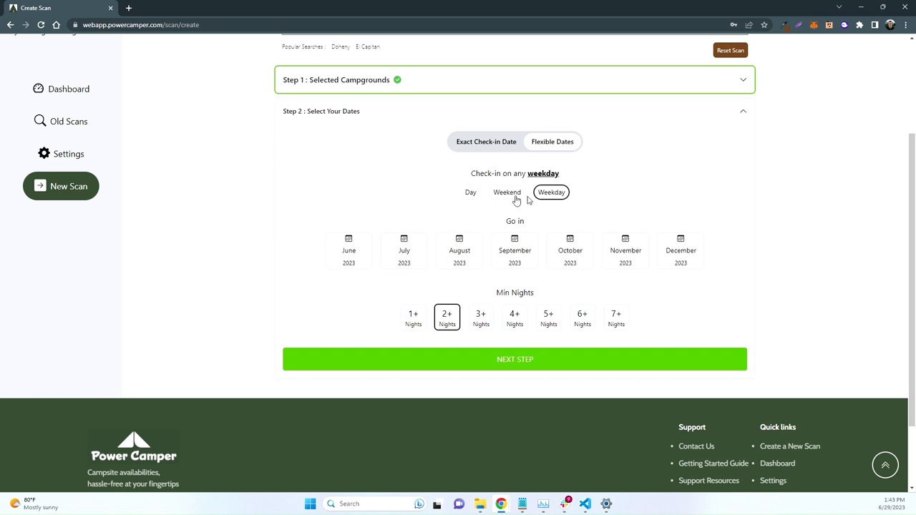
pyautogui.moveTo(535, 201)
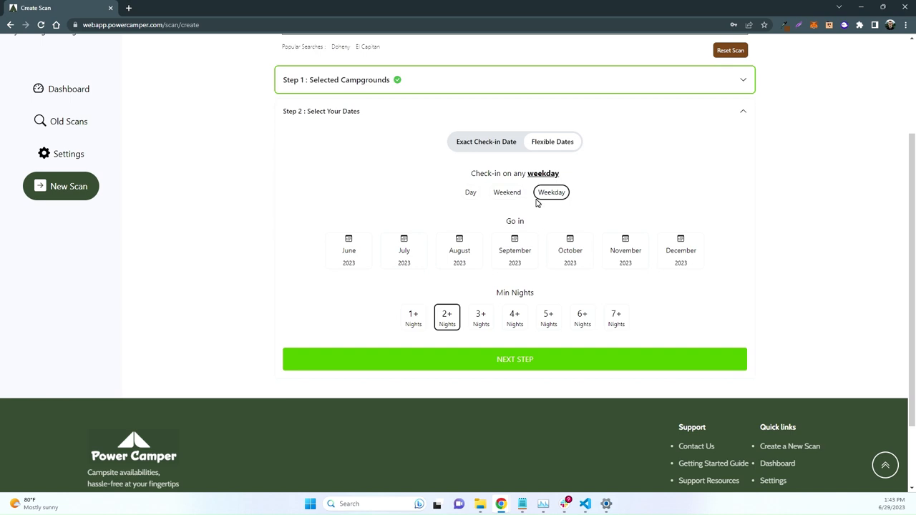
pyautogui.moveTo(541, 203)
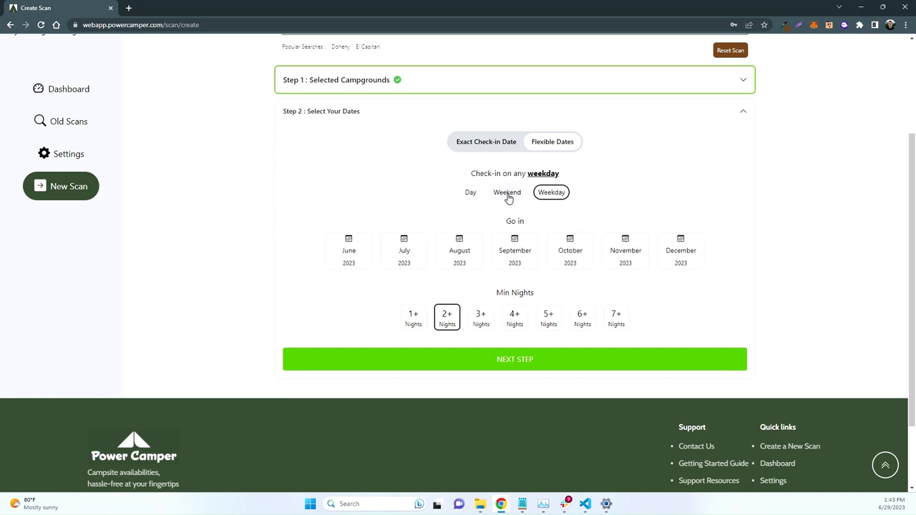
pyautogui.click(469, 192)
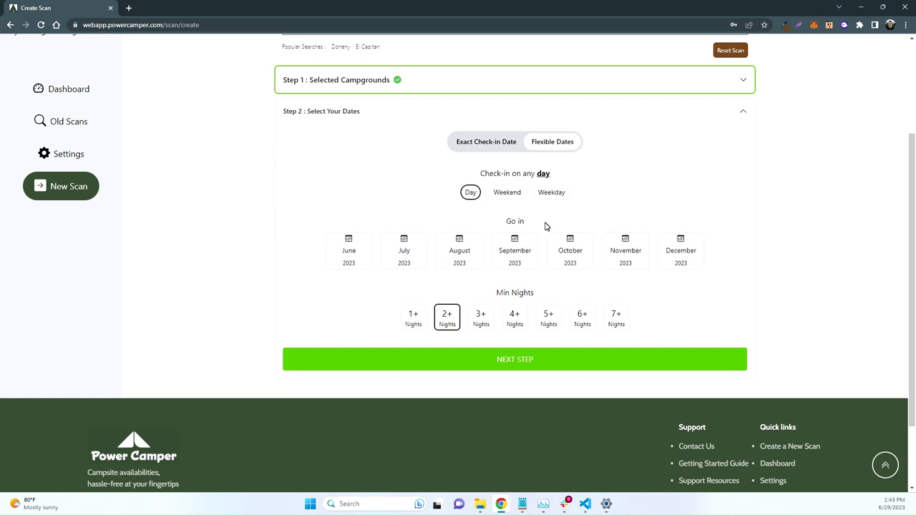
pyautogui.moveTo(395, 304)
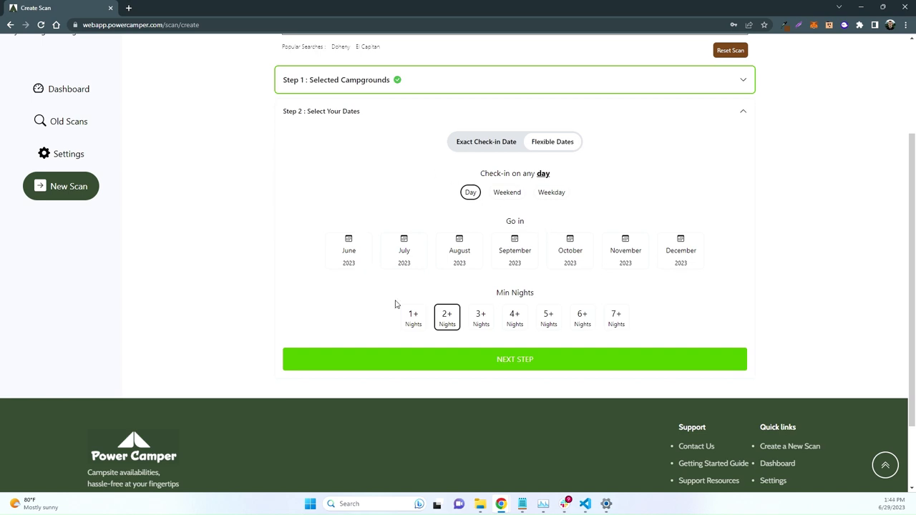
pyautogui.moveTo(383, 215)
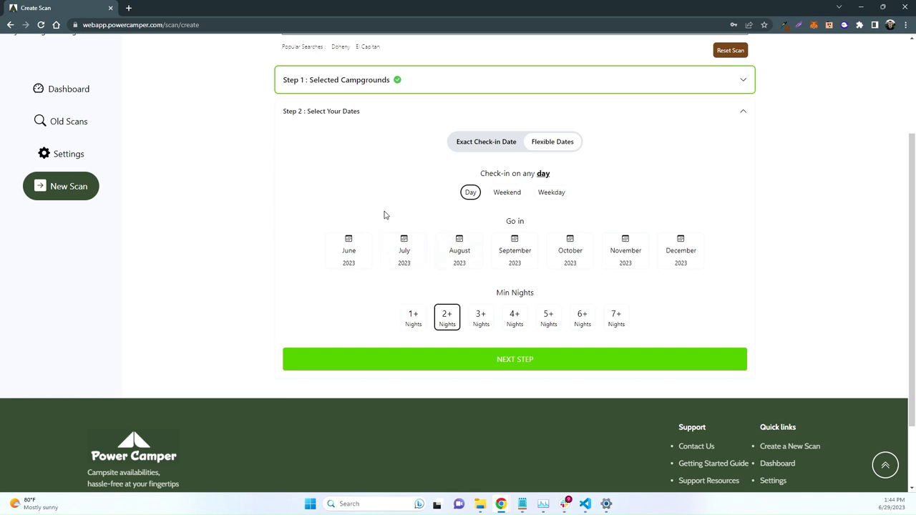
# Select the July and August month tiles as the months to go in.
pyautogui.click(403, 251)
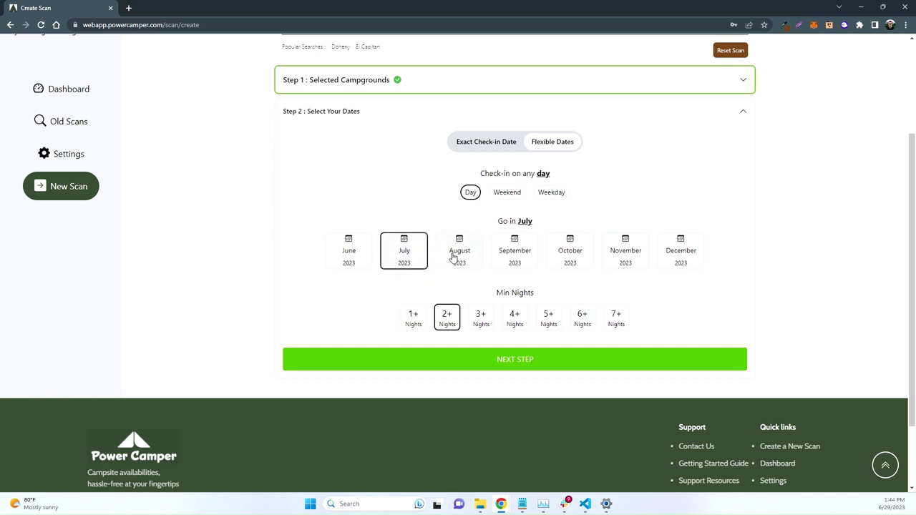
pyautogui.click(458, 251)
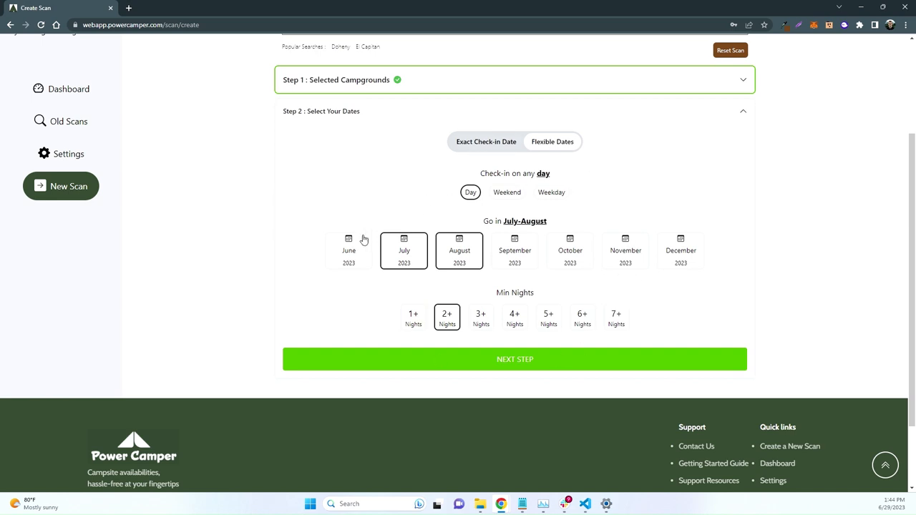
pyautogui.moveTo(431, 189)
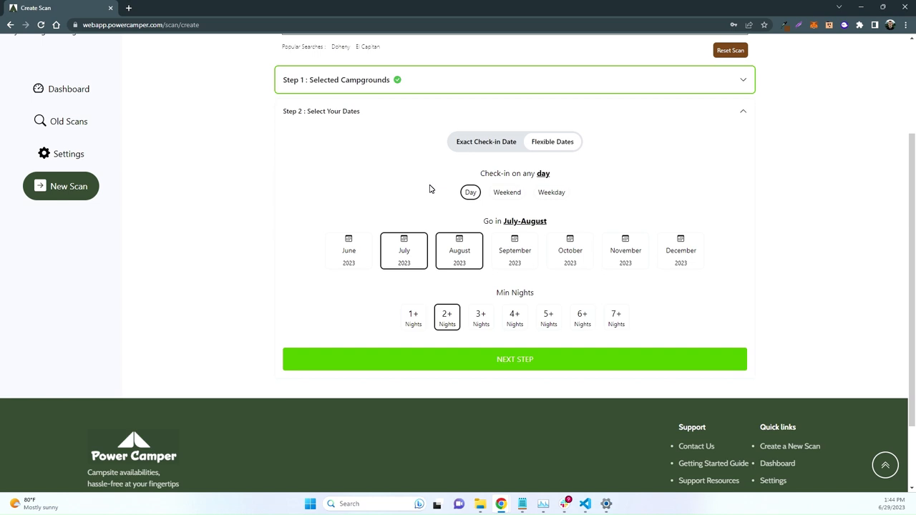
pyautogui.moveTo(490, 300)
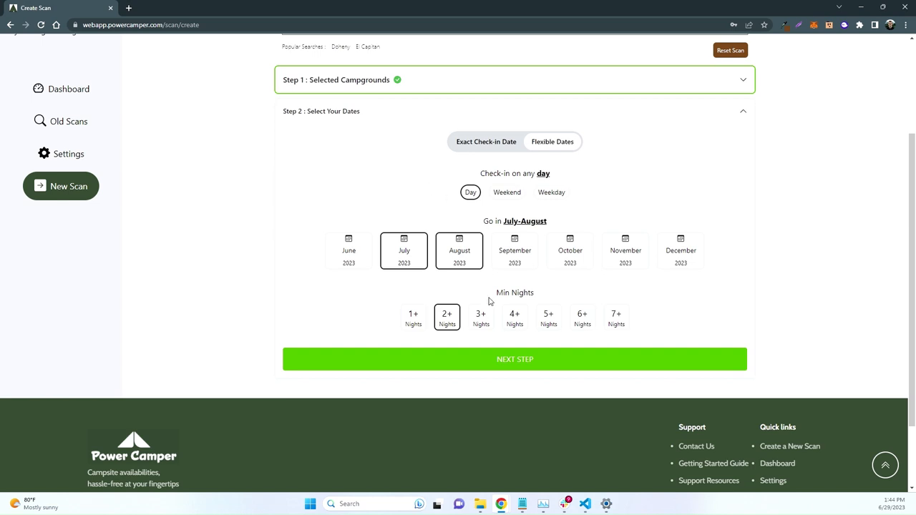
pyautogui.moveTo(478, 290)
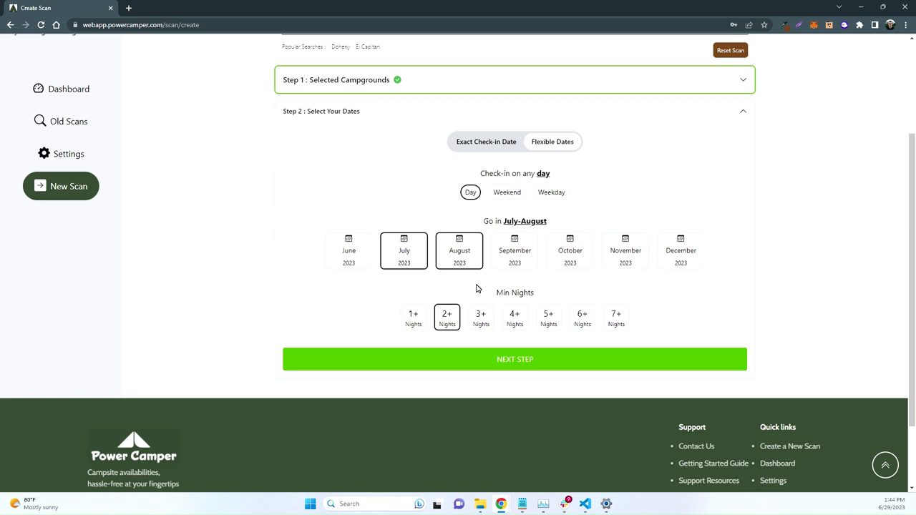
pyautogui.moveTo(432, 292)
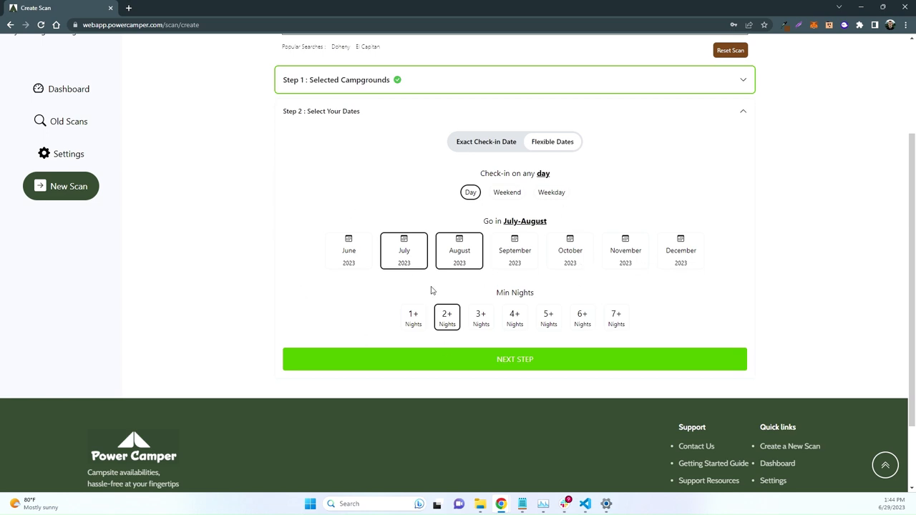
# For 2 people, check RV/Trailer/Camper, uncheck Tent, enter length 18 ft and confirm the step.
pyautogui.click(515, 359)
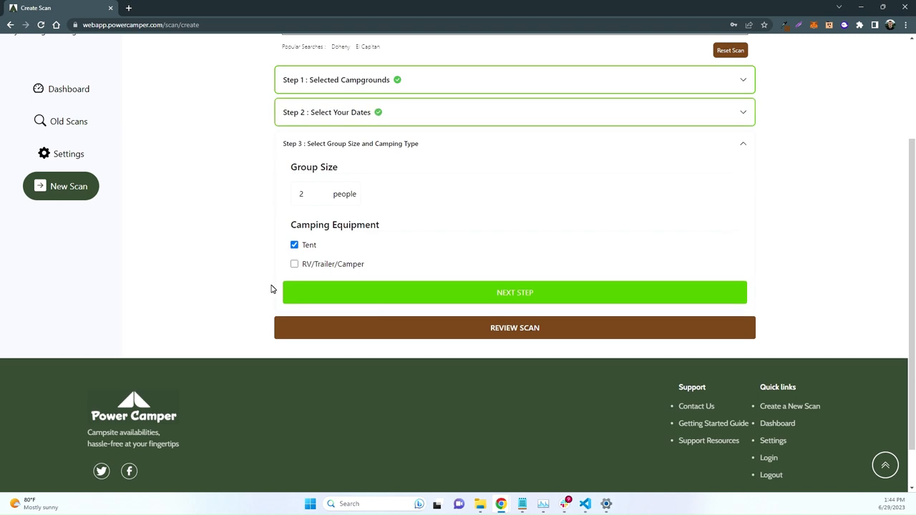
pyautogui.moveTo(318, 215)
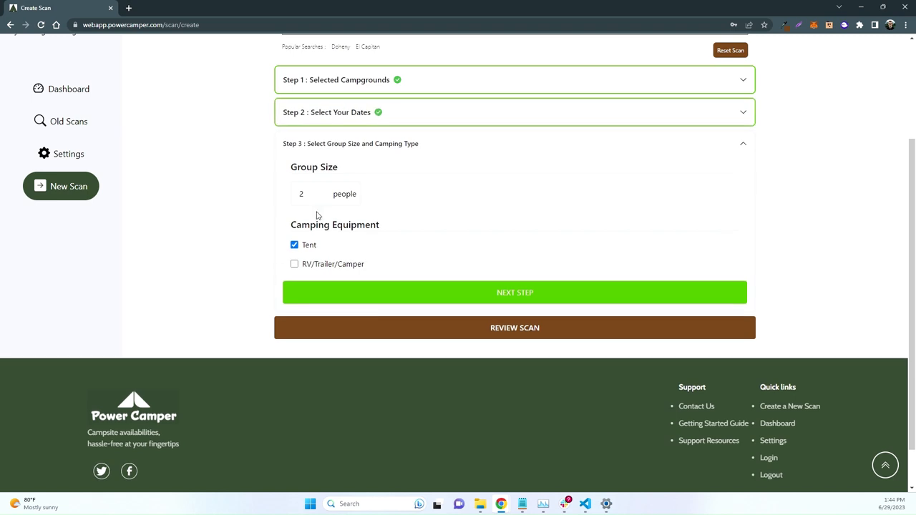
pyautogui.moveTo(338, 216)
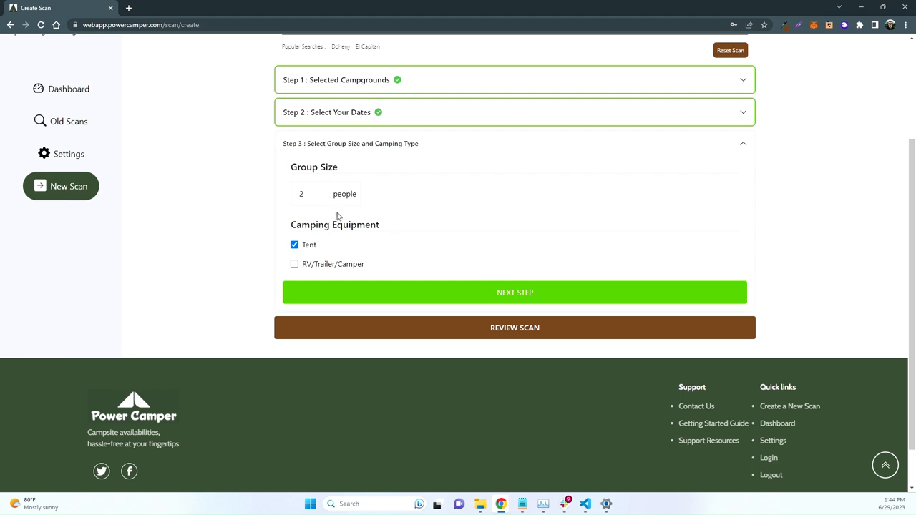
pyautogui.moveTo(299, 275)
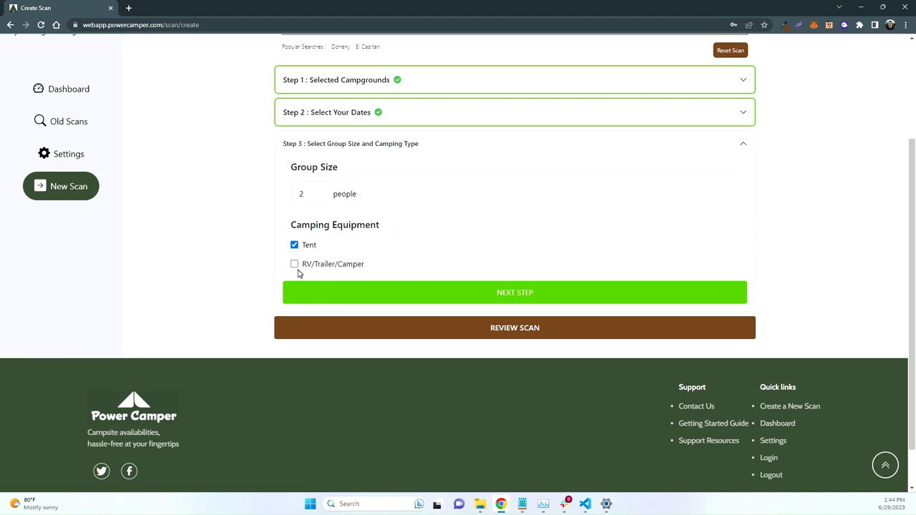
pyautogui.click(295, 263)
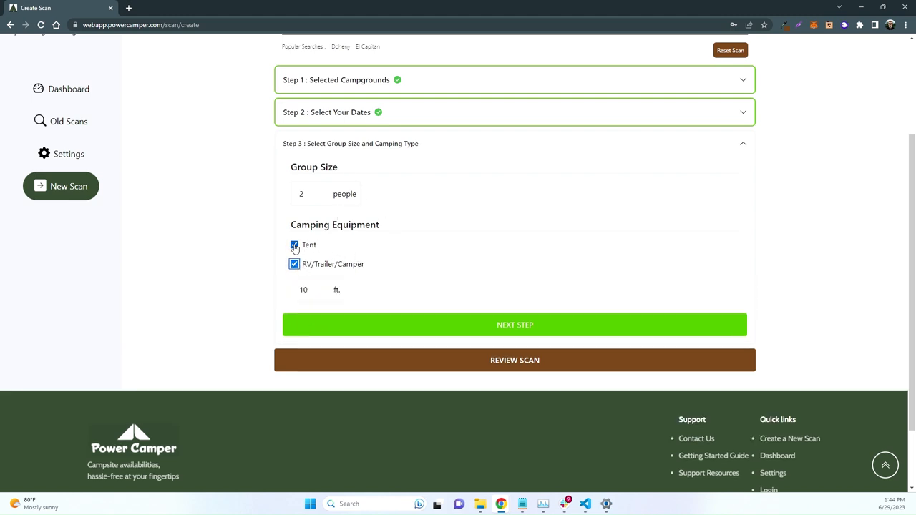
pyautogui.click(295, 245)
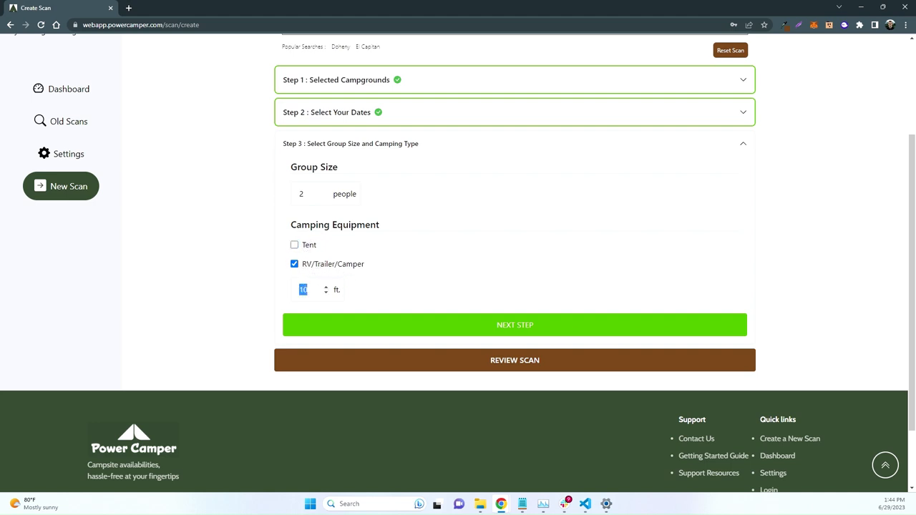
pyautogui.write('18')
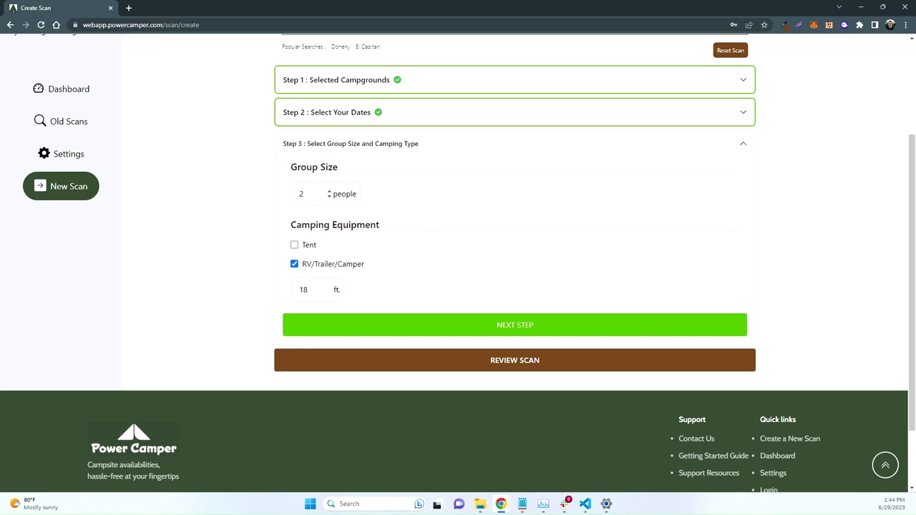
pyautogui.click(516, 323)
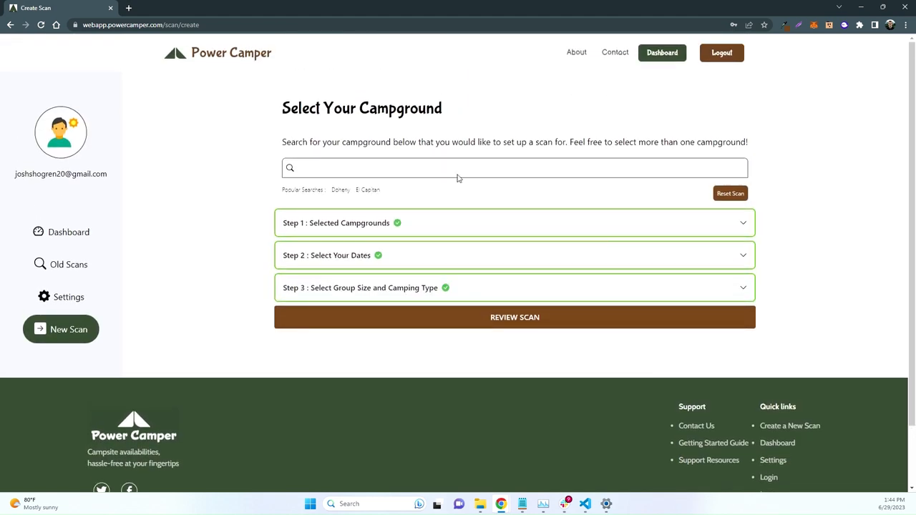
# Open Review Scan and replace the Scan Name with 'July - Aug Search'.
pyautogui.click(516, 318)
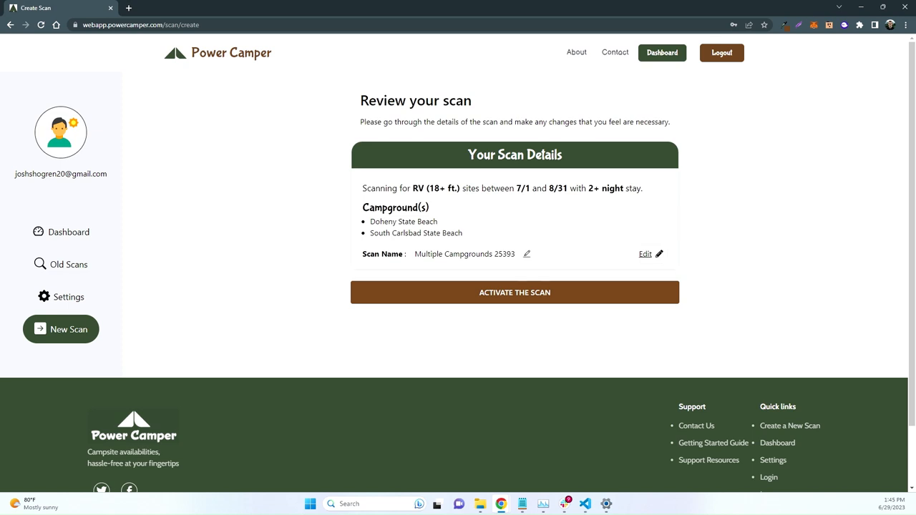
pyautogui.doubleClick(371, 189)
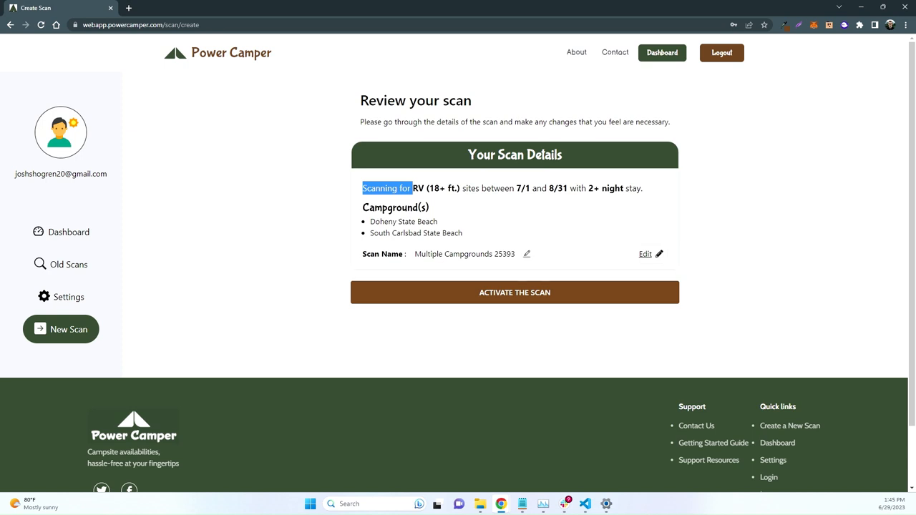
pyautogui.moveTo(584, 181)
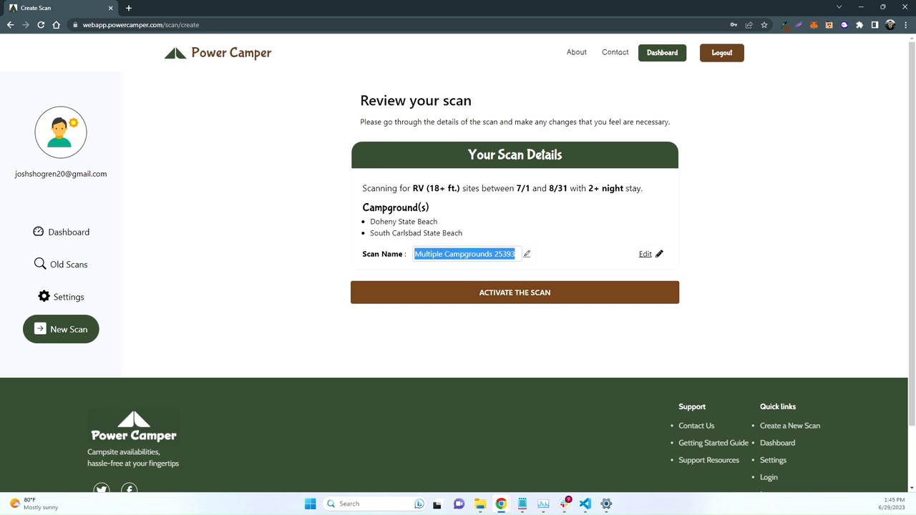
pyautogui.write('July - Aug Search')
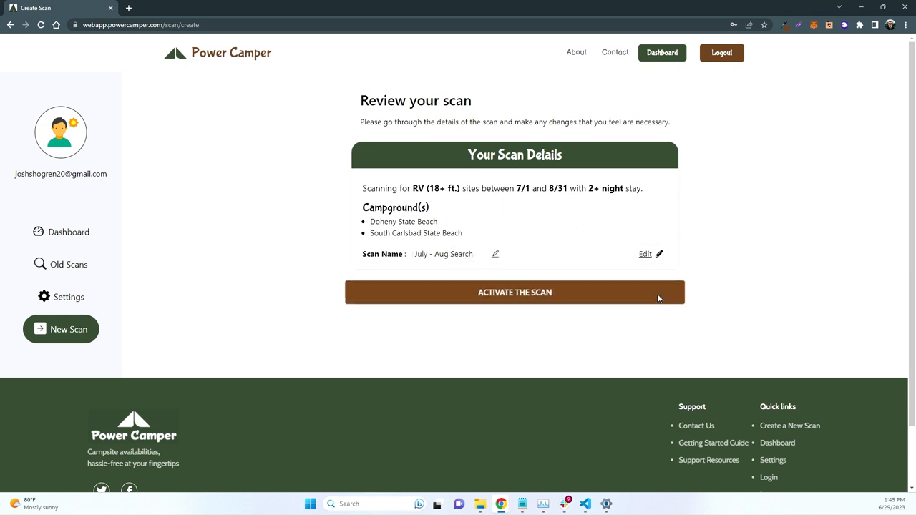
# Activate the 'July - Aug Search' scan so it begins searching.
pyautogui.click(515, 292)
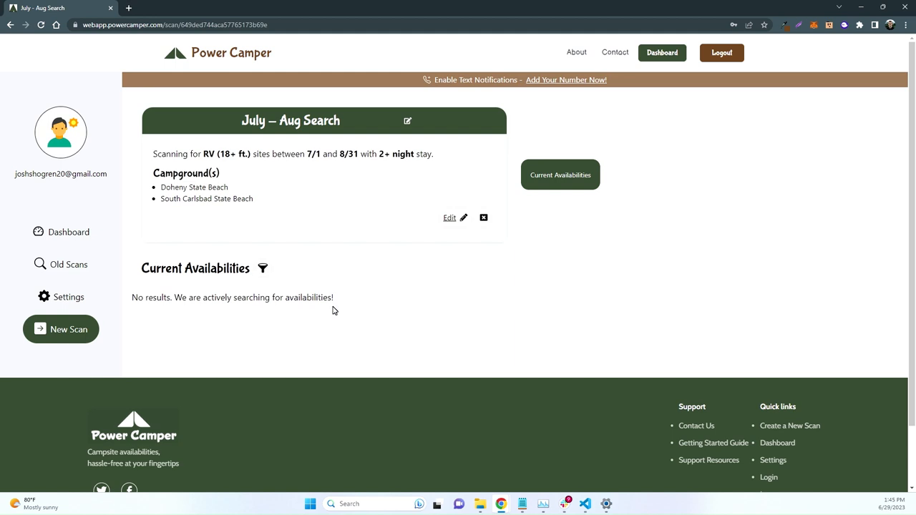
pyautogui.moveTo(395, 269)
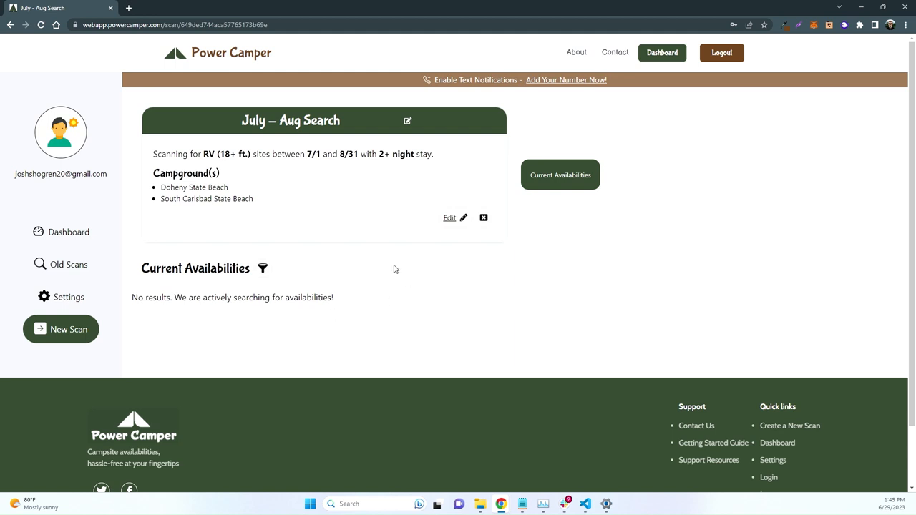
pyautogui.moveTo(354, 174)
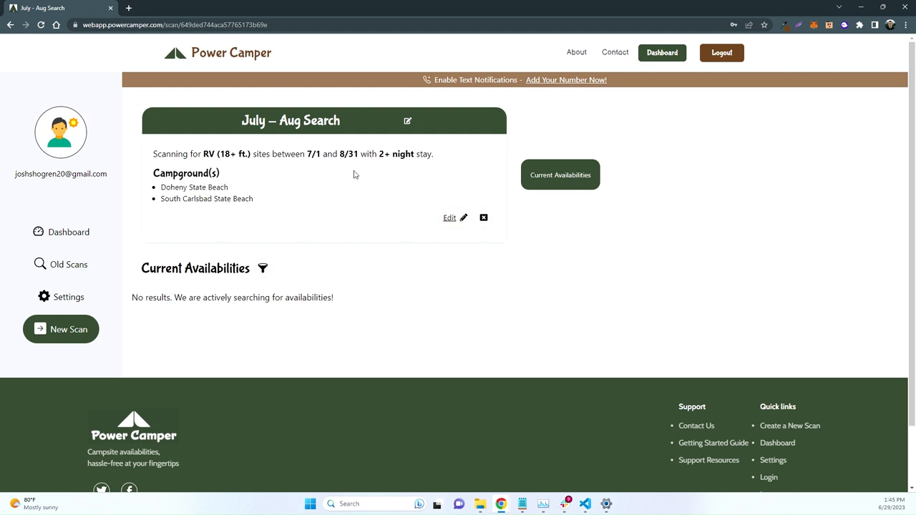
pyautogui.moveTo(361, 236)
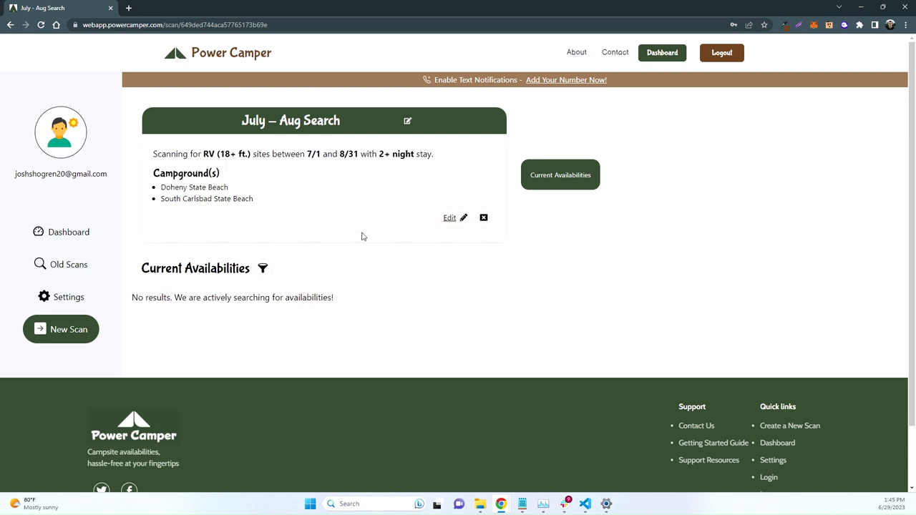
pyautogui.moveTo(242, 326)
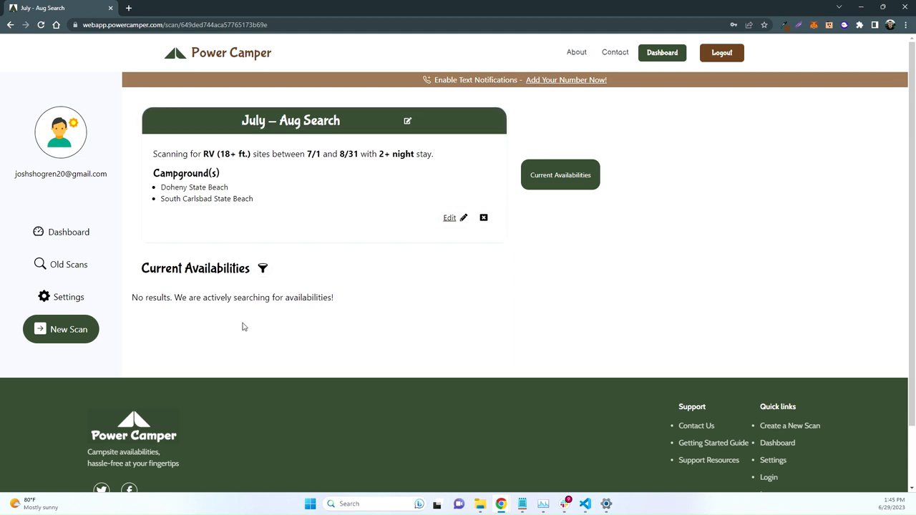
pyautogui.moveTo(229, 242)
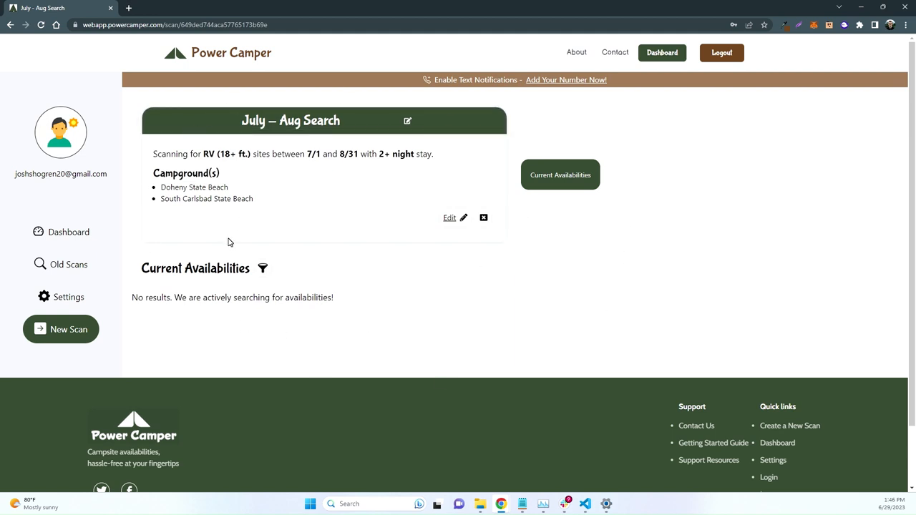
pyautogui.moveTo(221, 289)
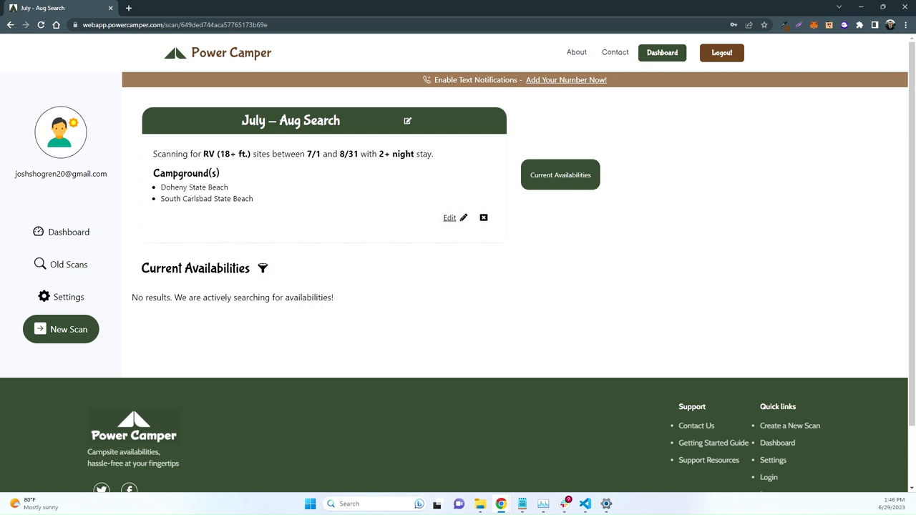
pyautogui.moveTo(206, 255)
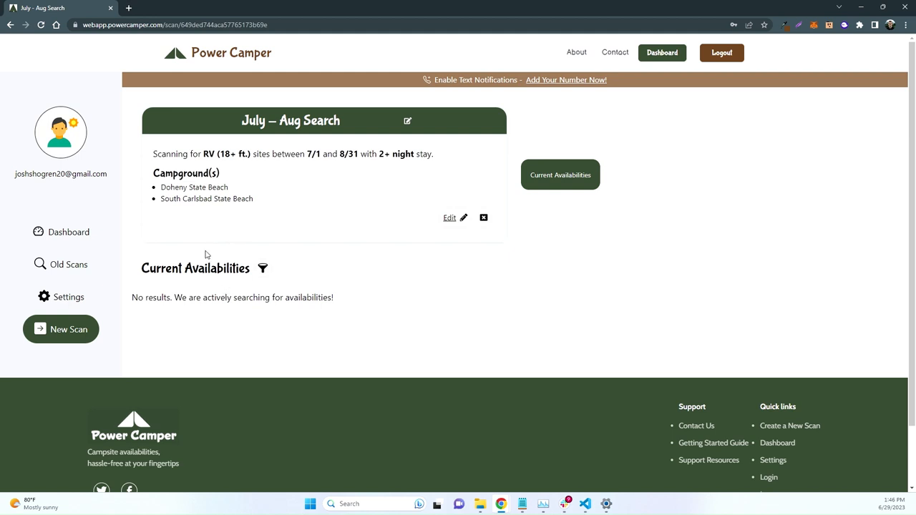